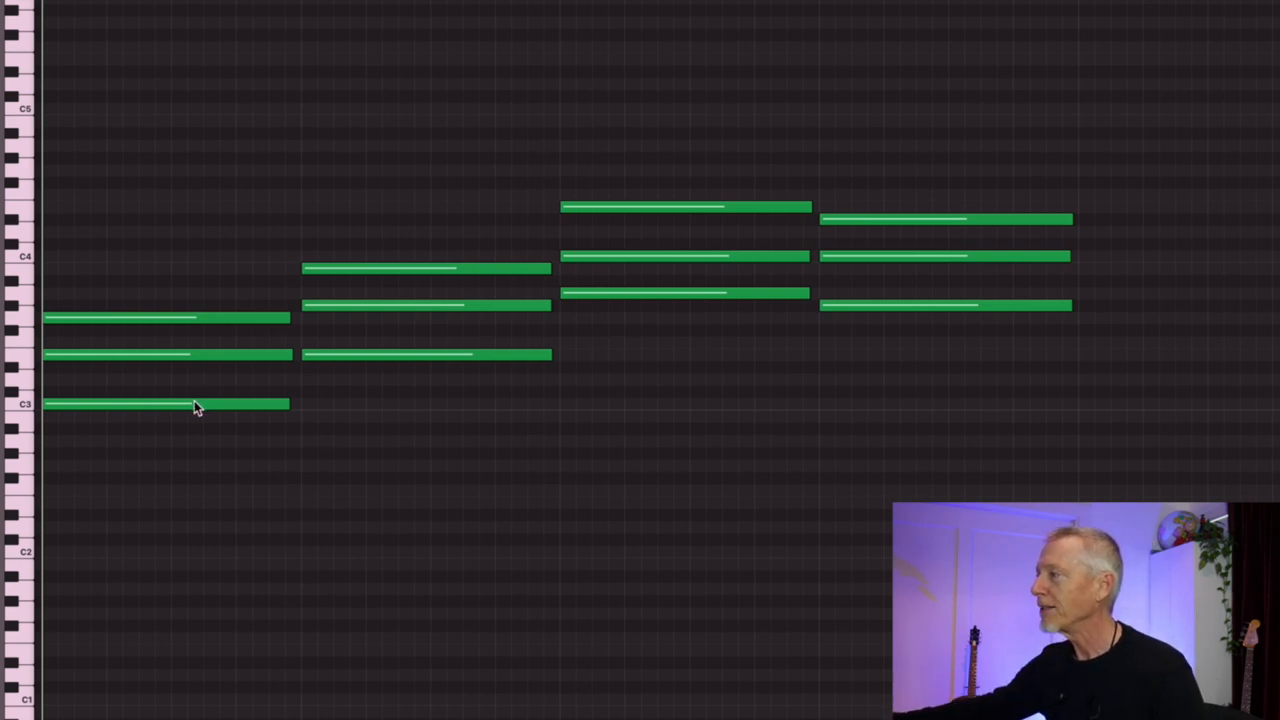
mouse_move(184, 404)
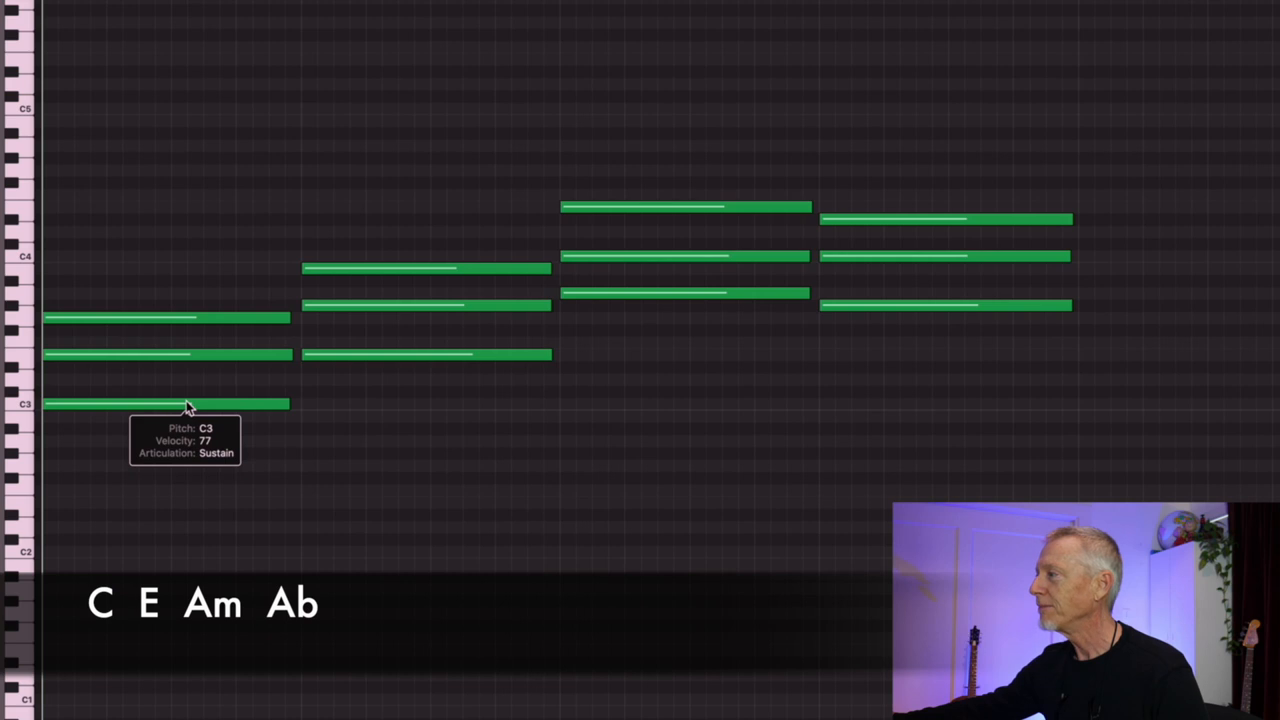
mouse_move(392, 344)
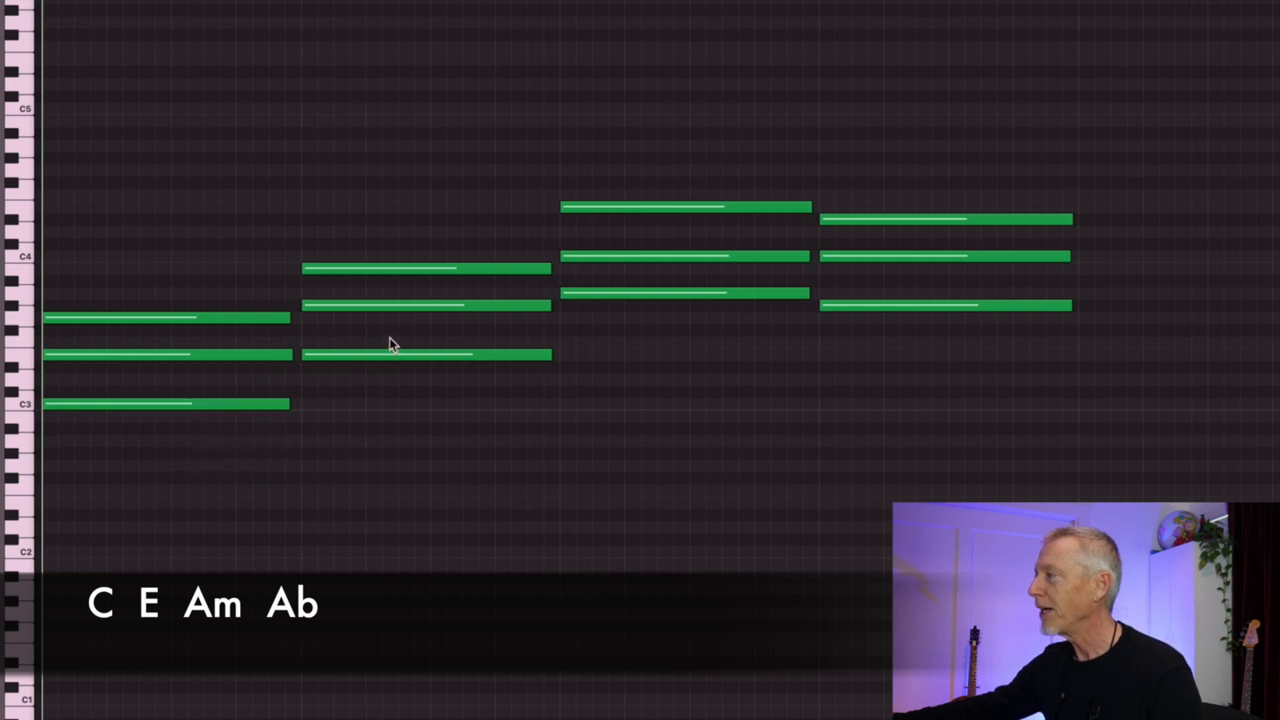
mouse_move(400, 318)
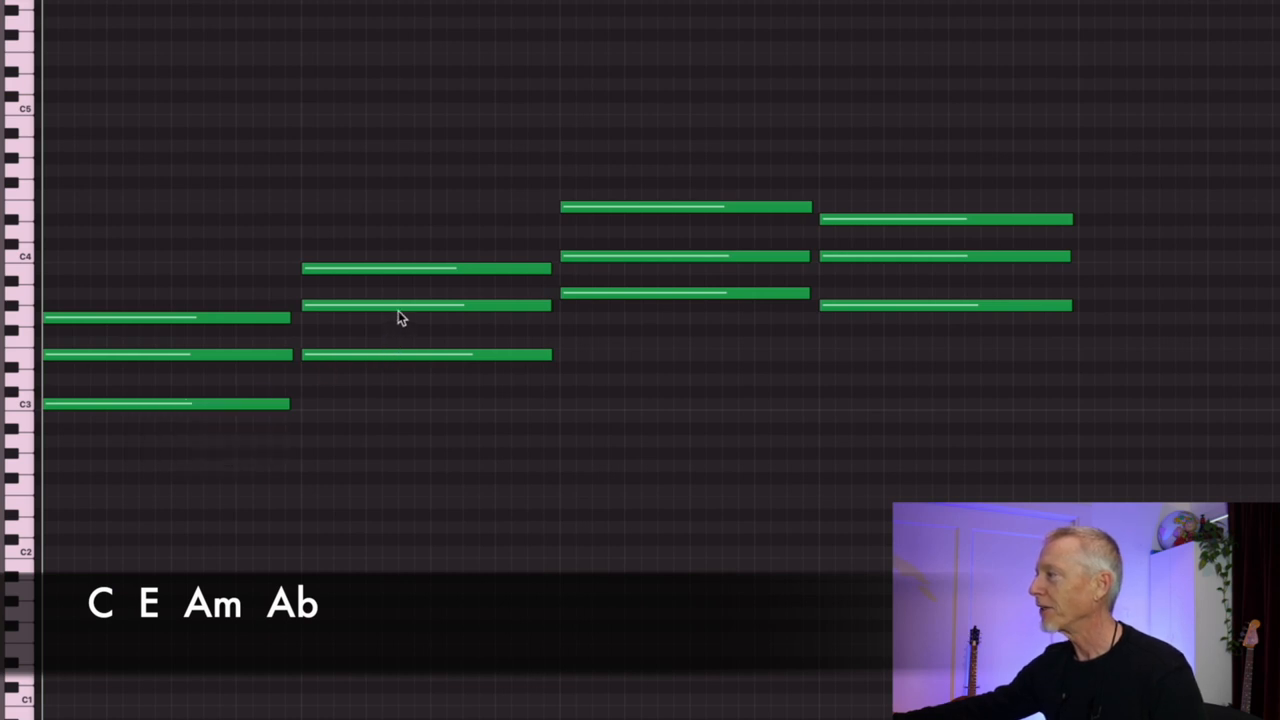
mouse_move(676, 272)
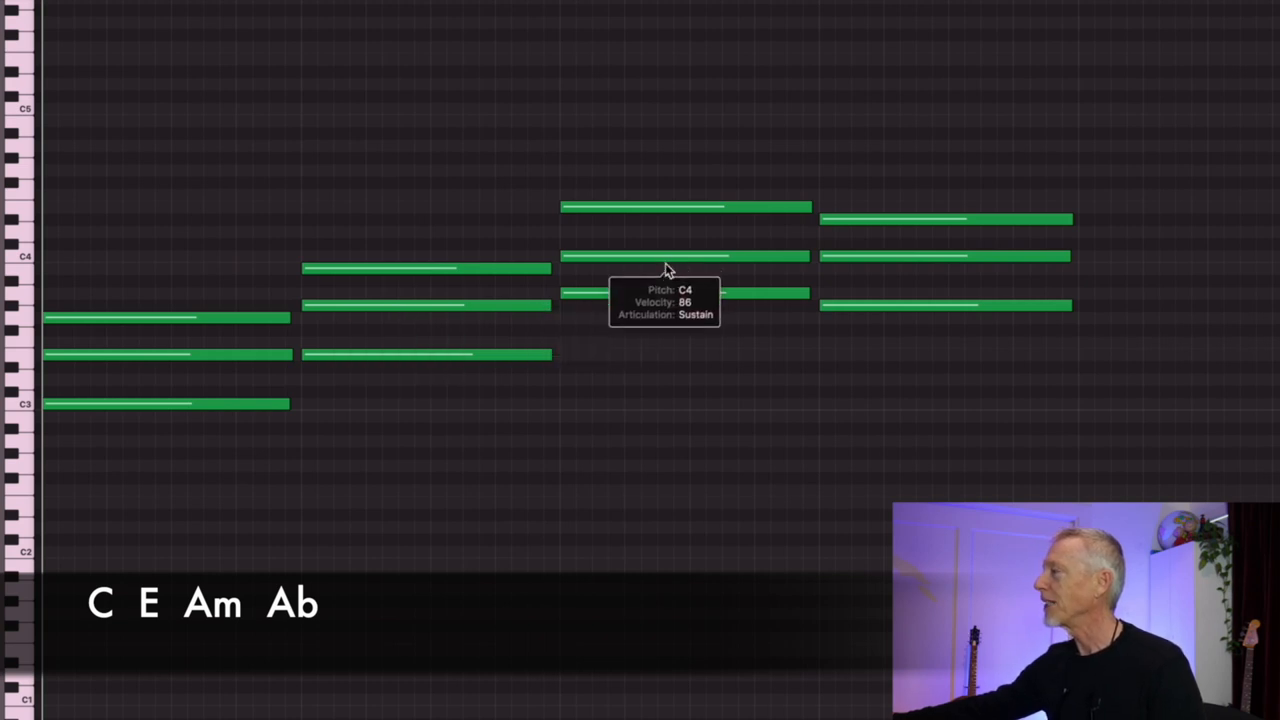
mouse_move(688, 280)
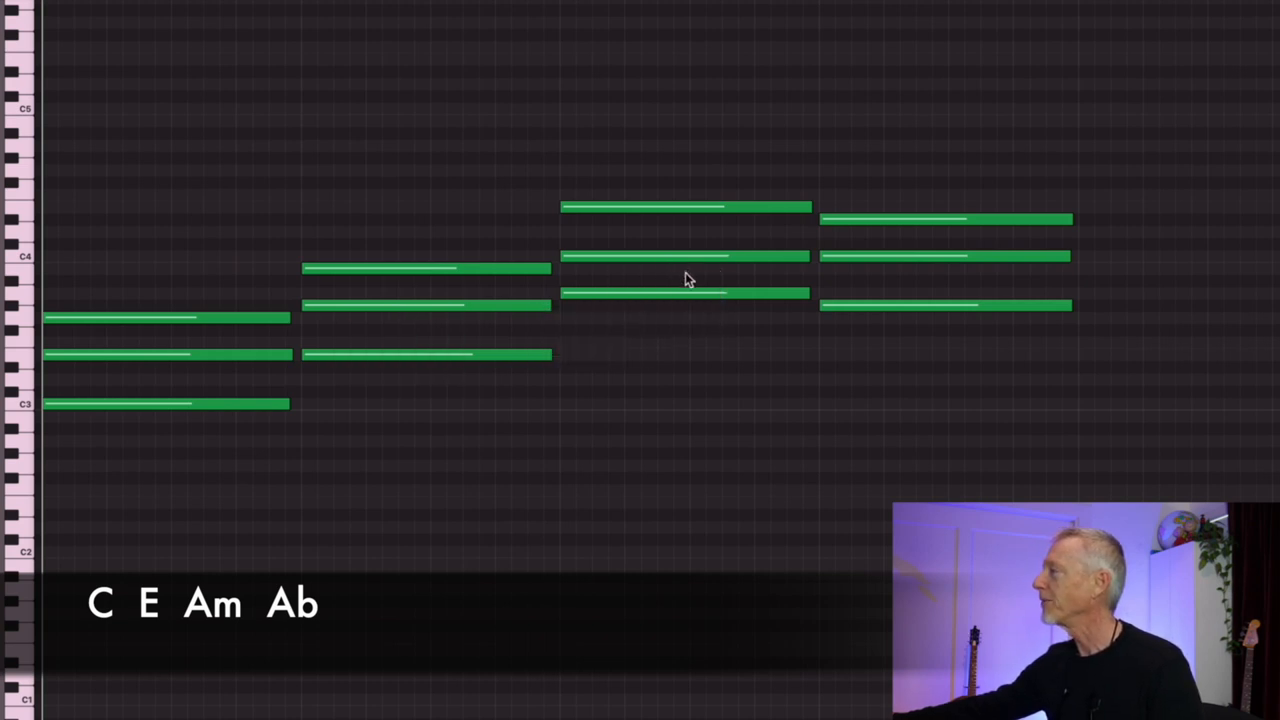
mouse_move(828, 268)
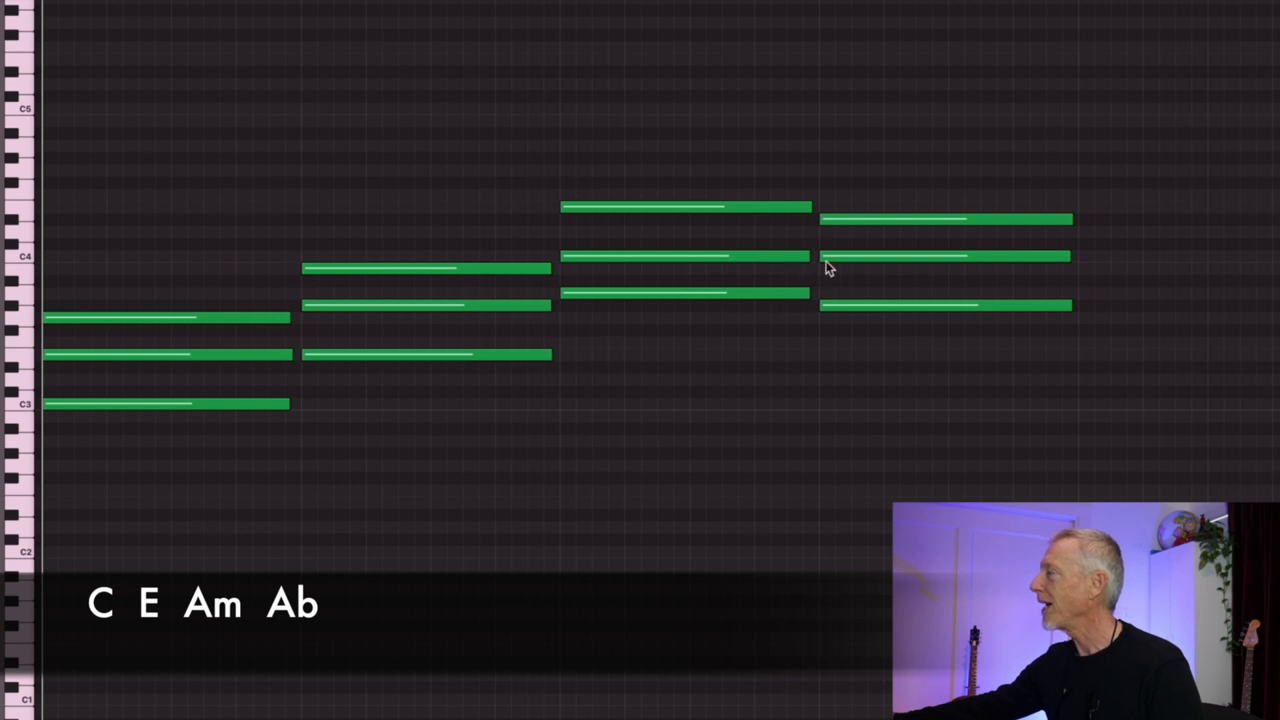
mouse_move(840, 262)
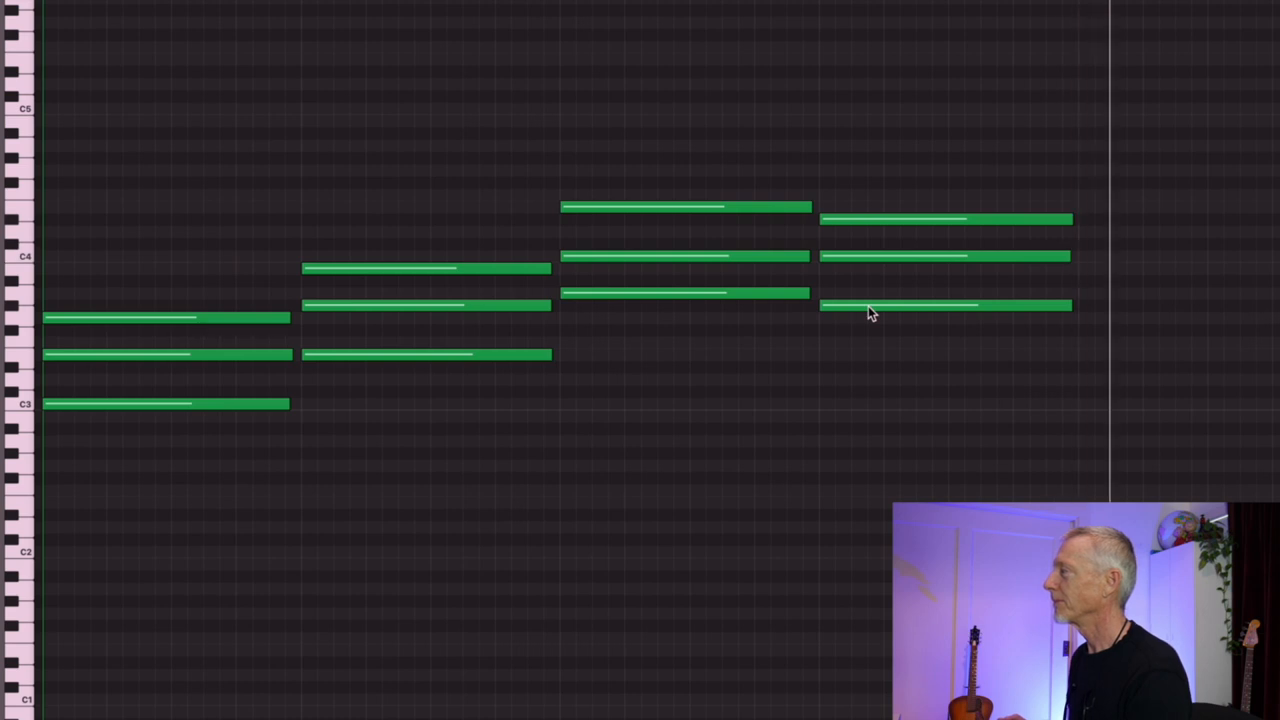
mouse_move(868, 308)
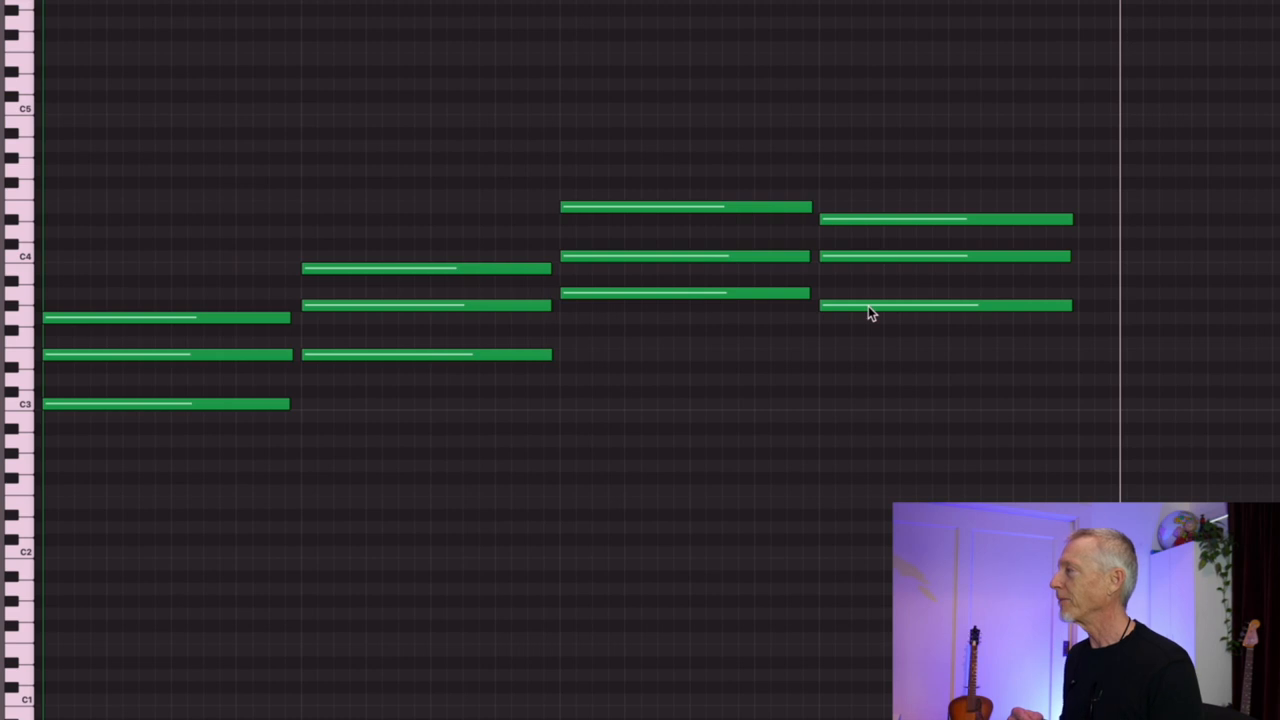
mouse_move(540, 636)
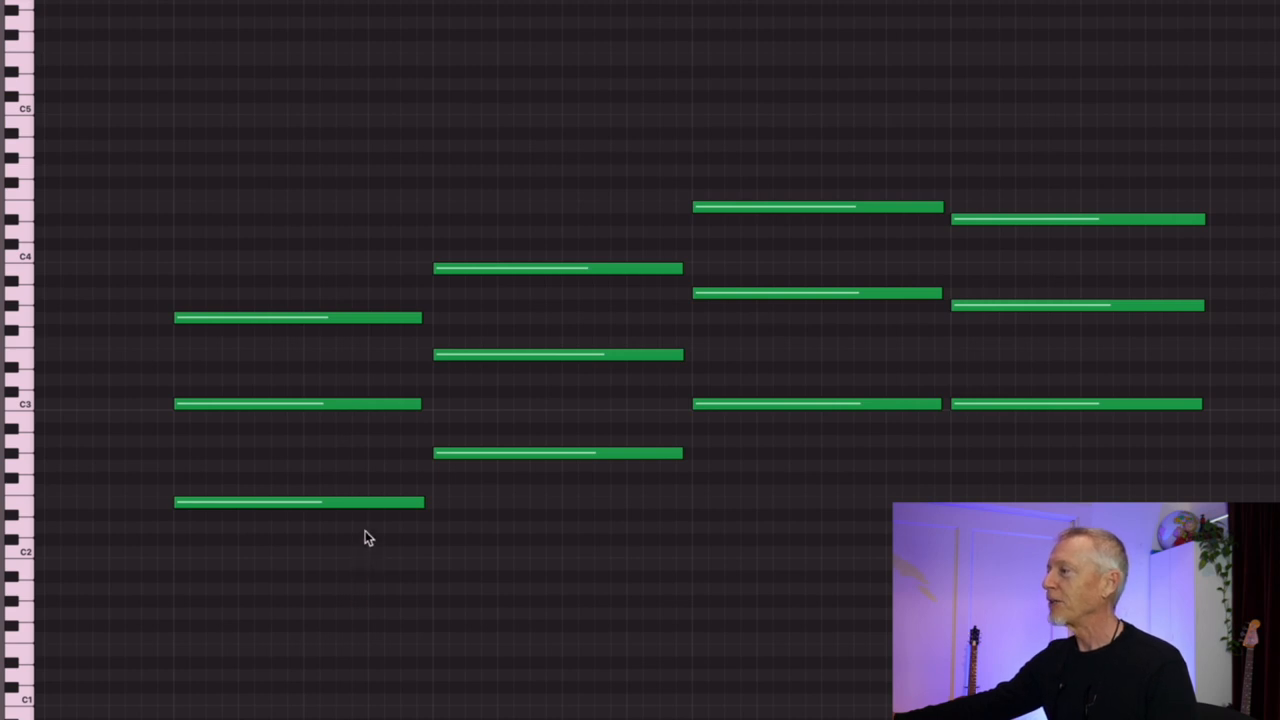
mouse_move(168, 76)
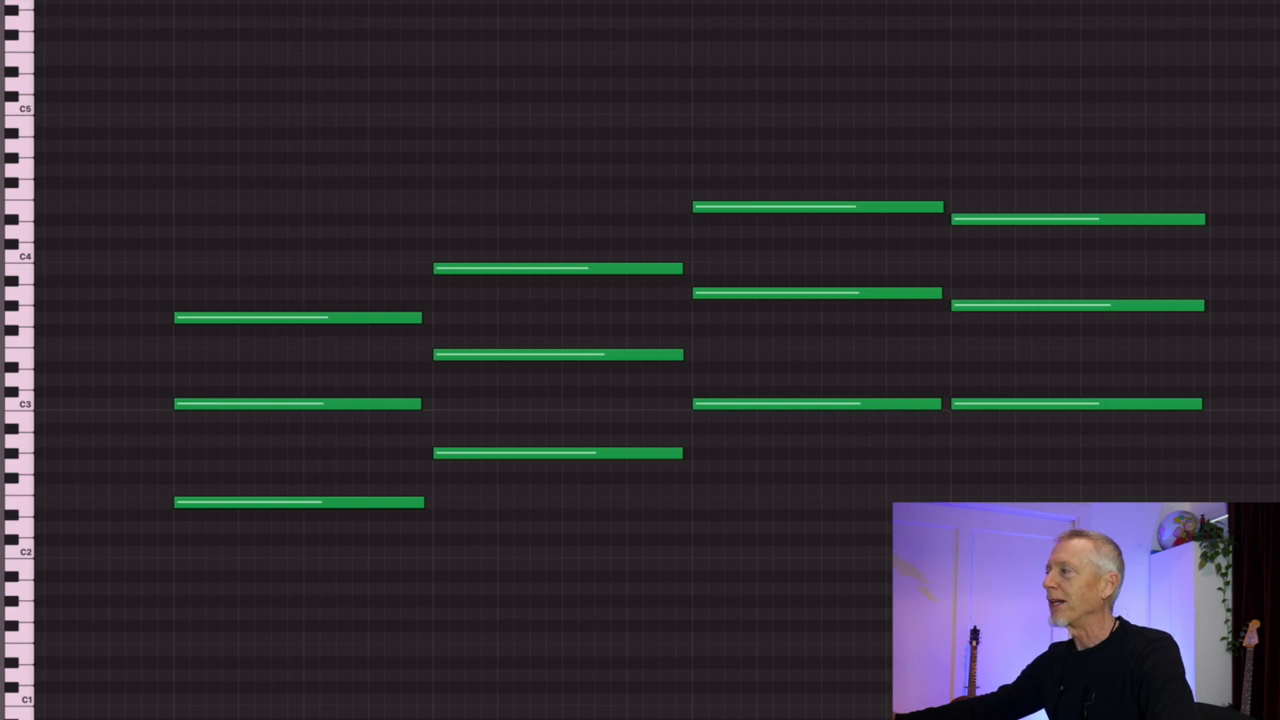
mouse_move(754, 496)
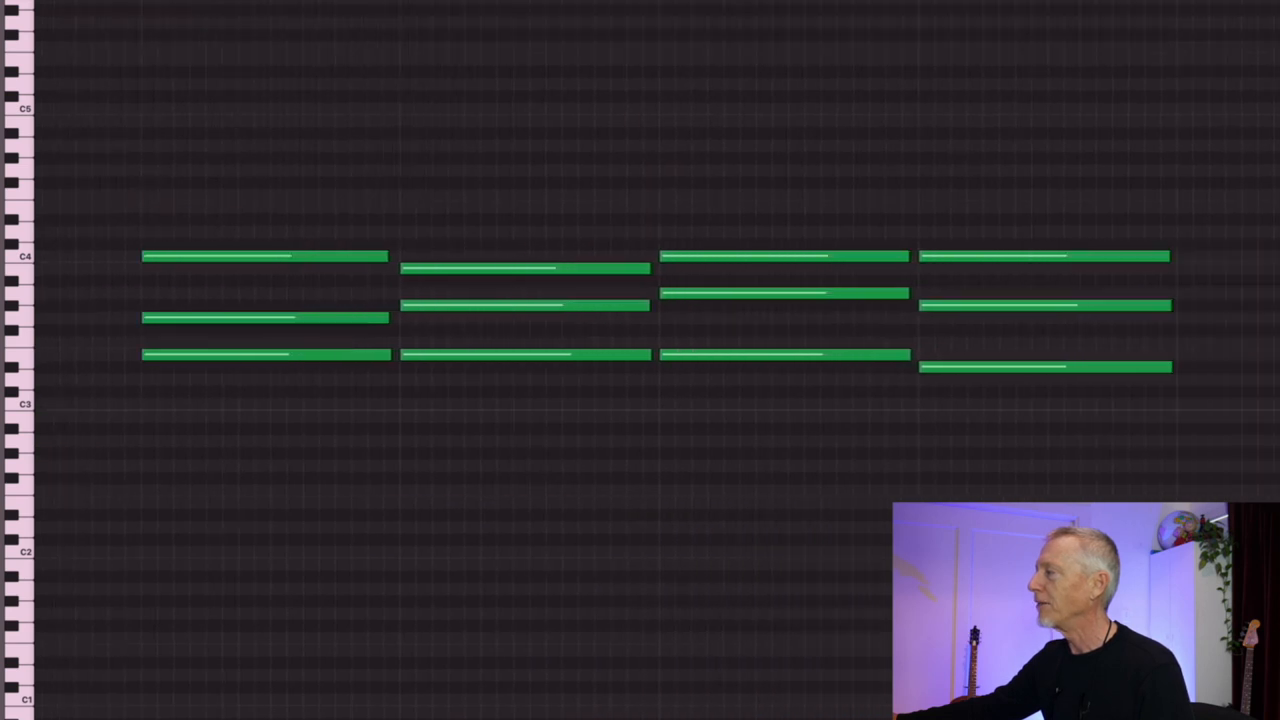
mouse_move(220, 712)
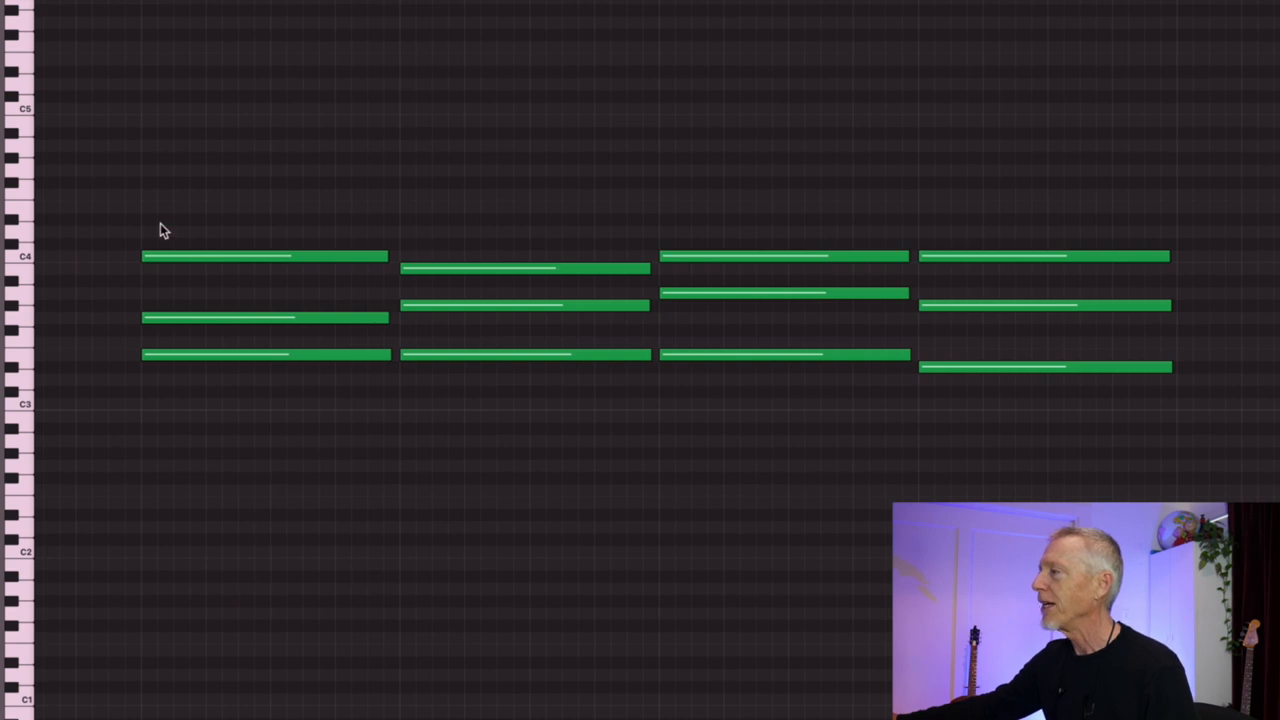
mouse_move(136, 218)
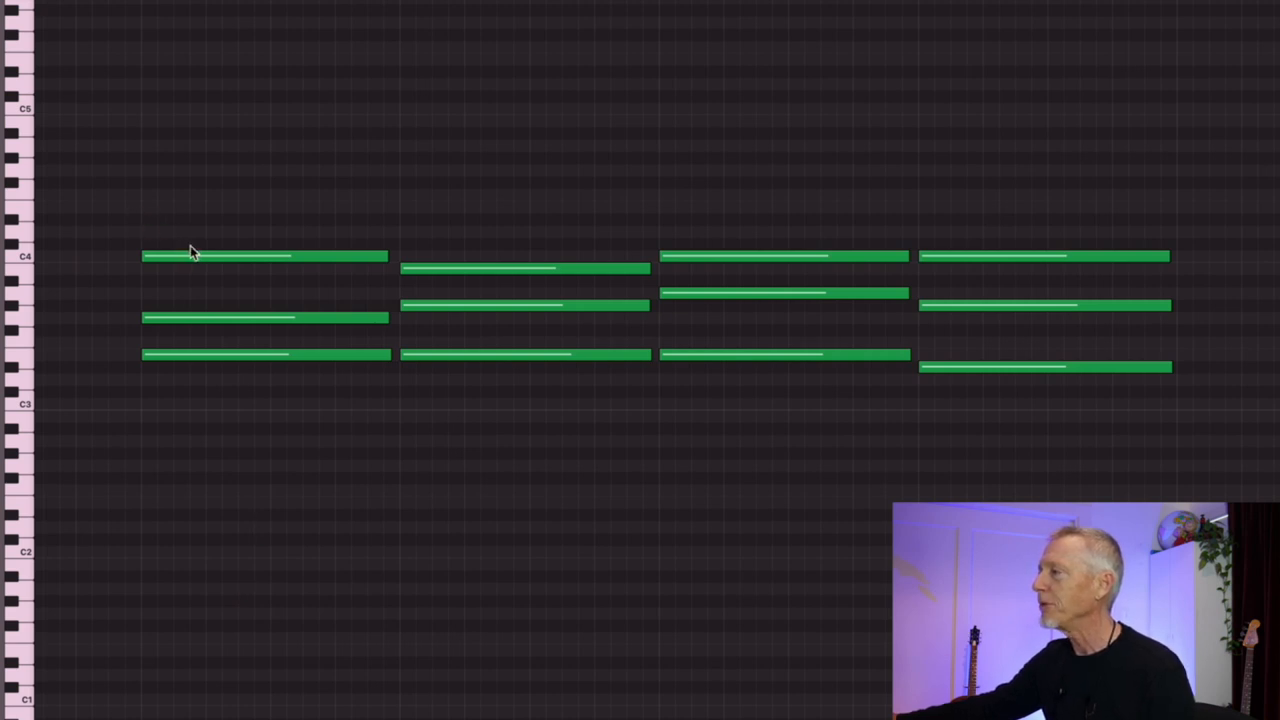
click(264, 256)
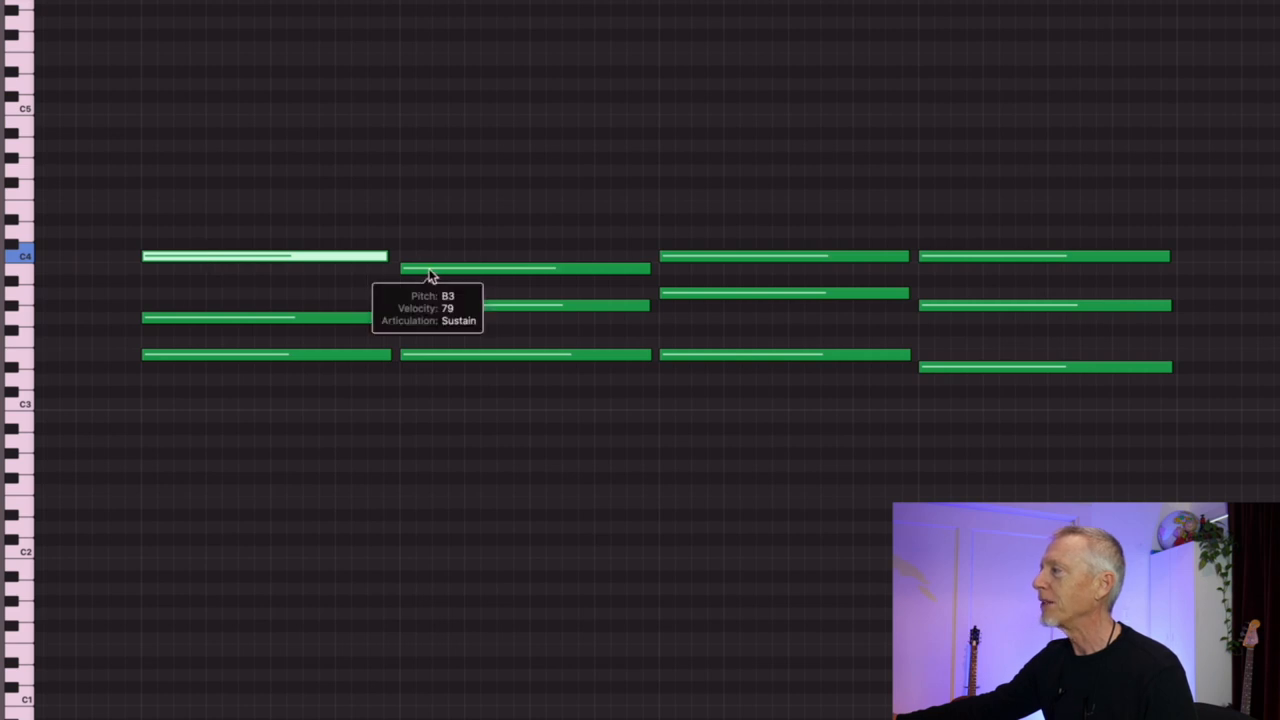
mouse_move(476, 414)
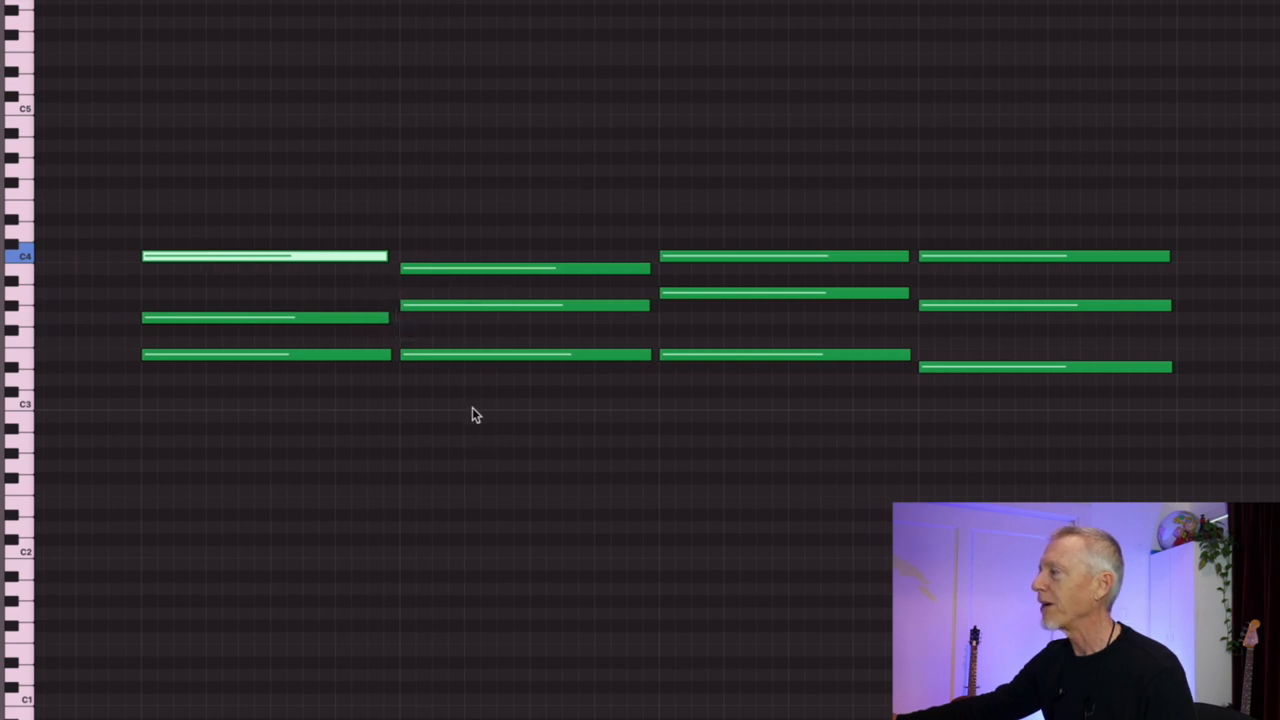
mouse_move(490, 392)
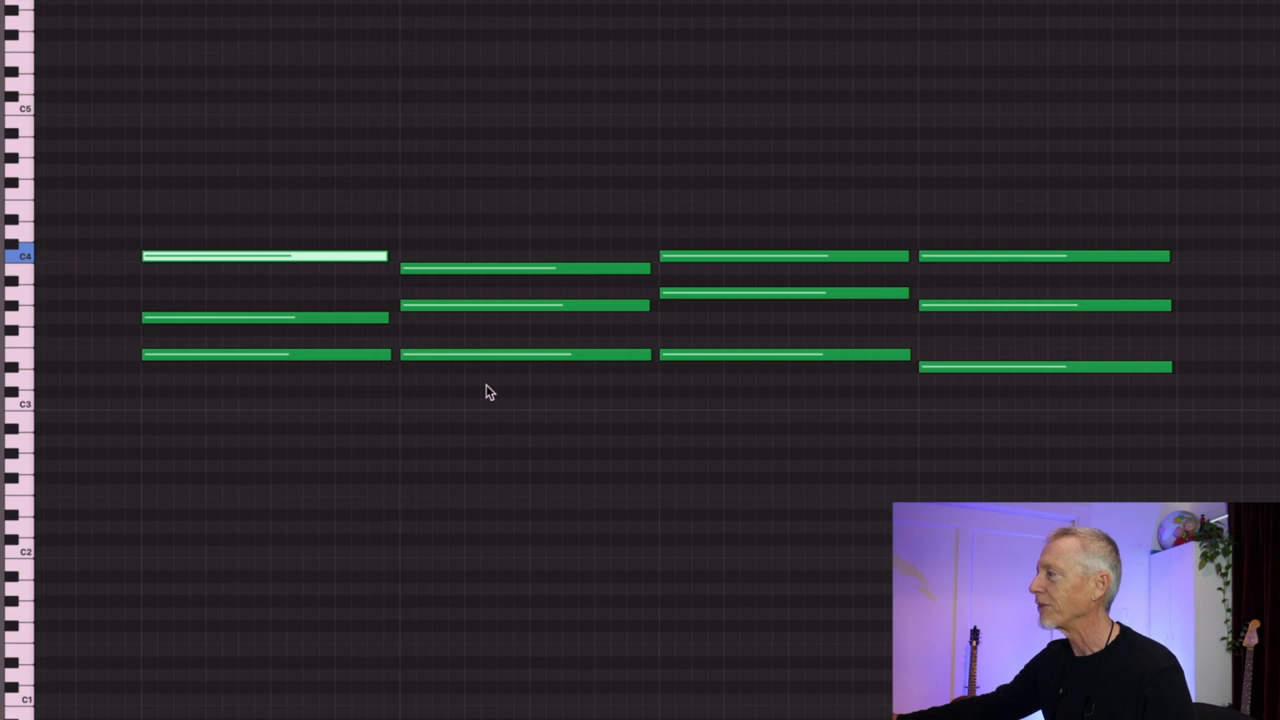
mouse_move(490, 360)
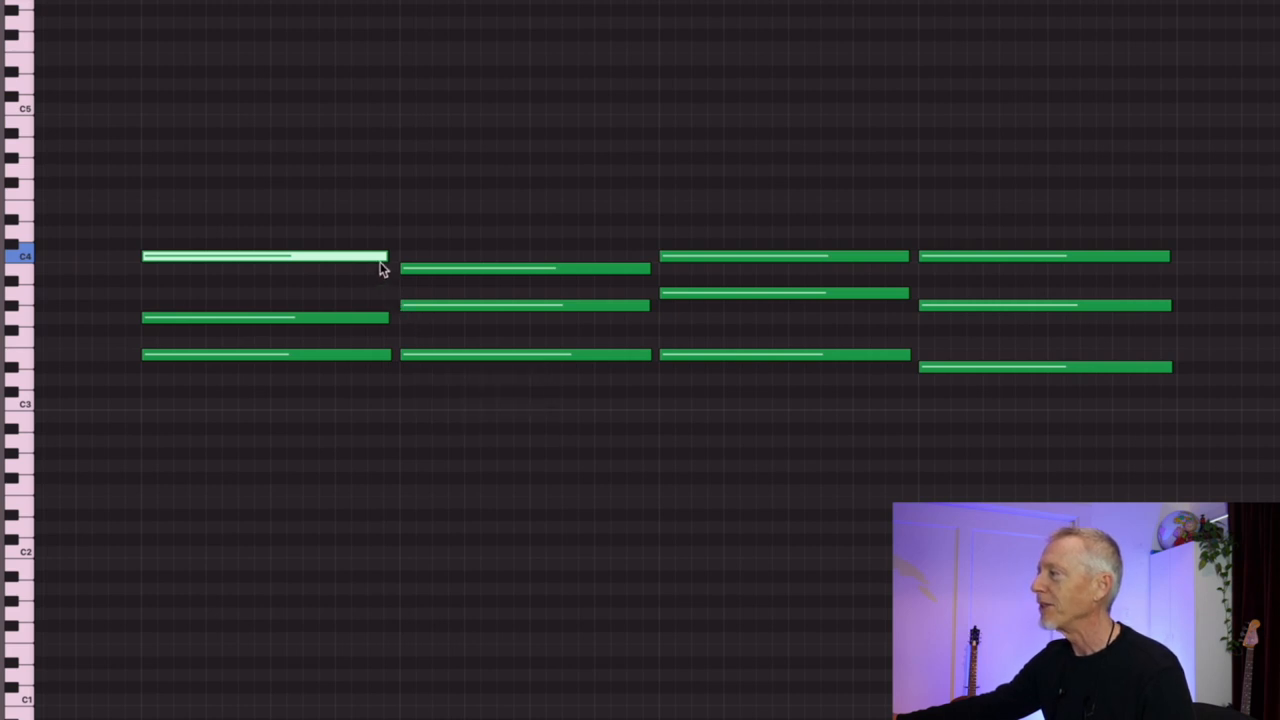
mouse_move(380, 264)
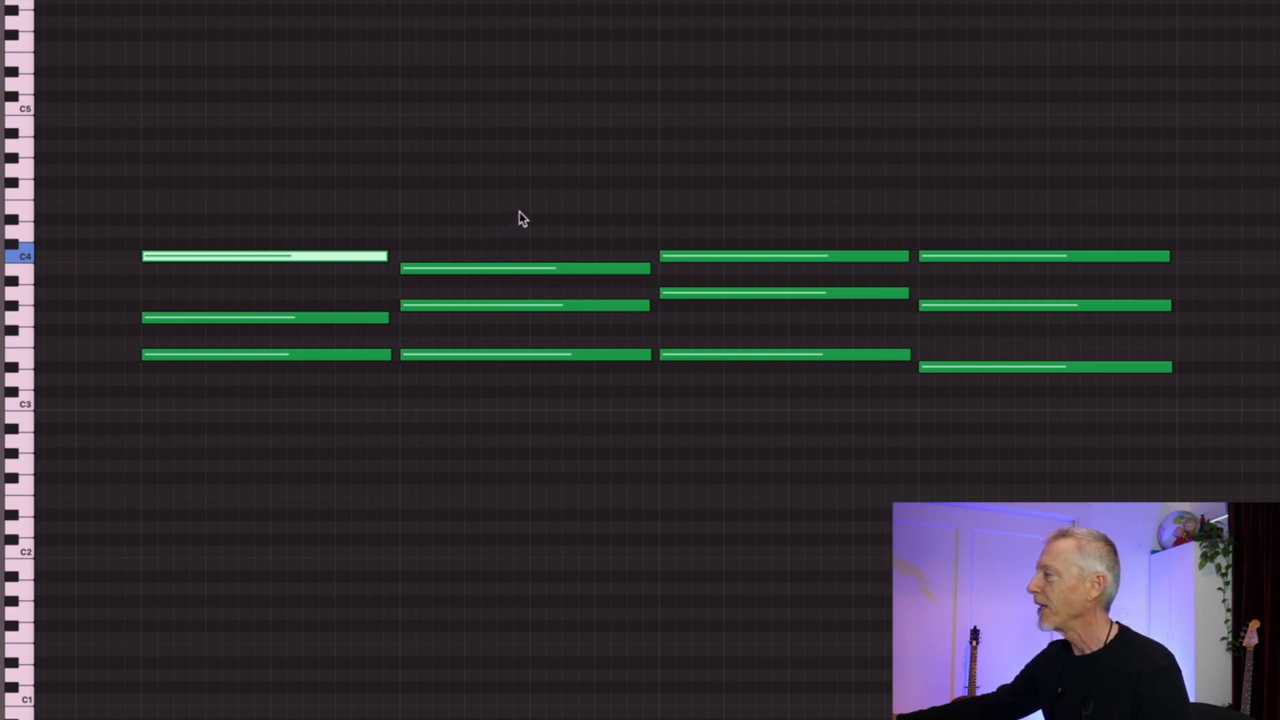
mouse_move(730, 248)
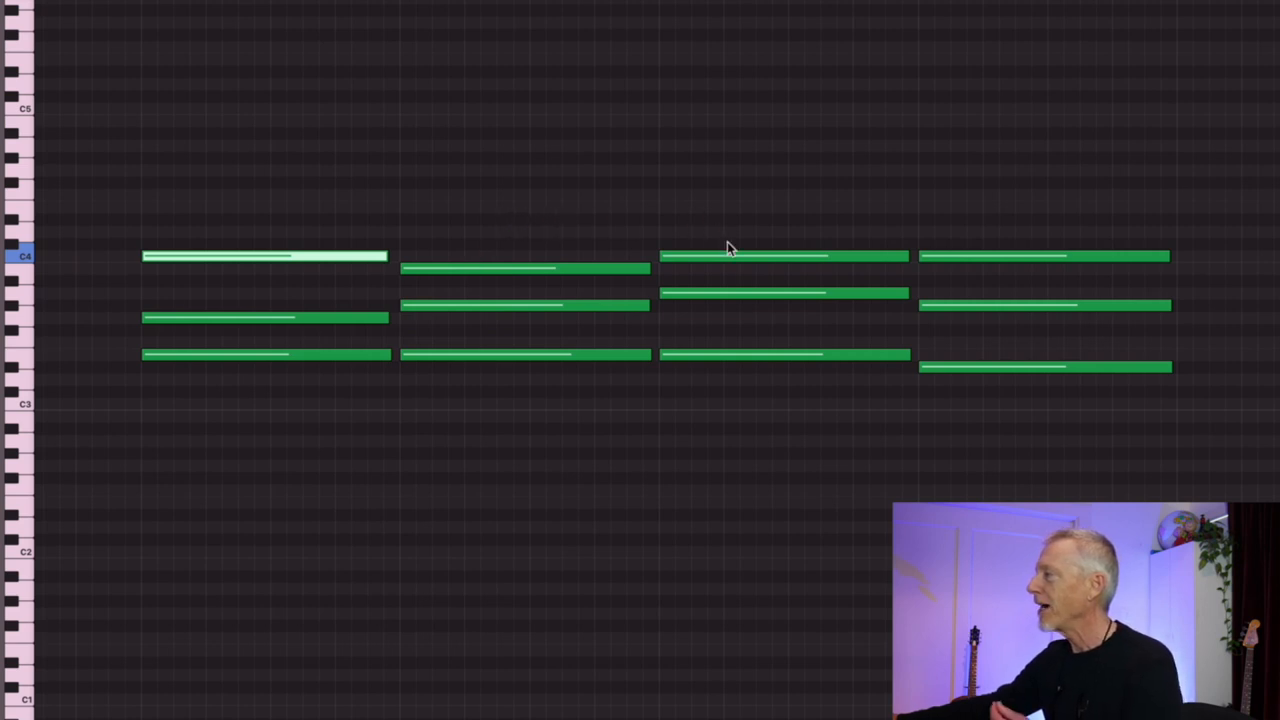
mouse_move(738, 278)
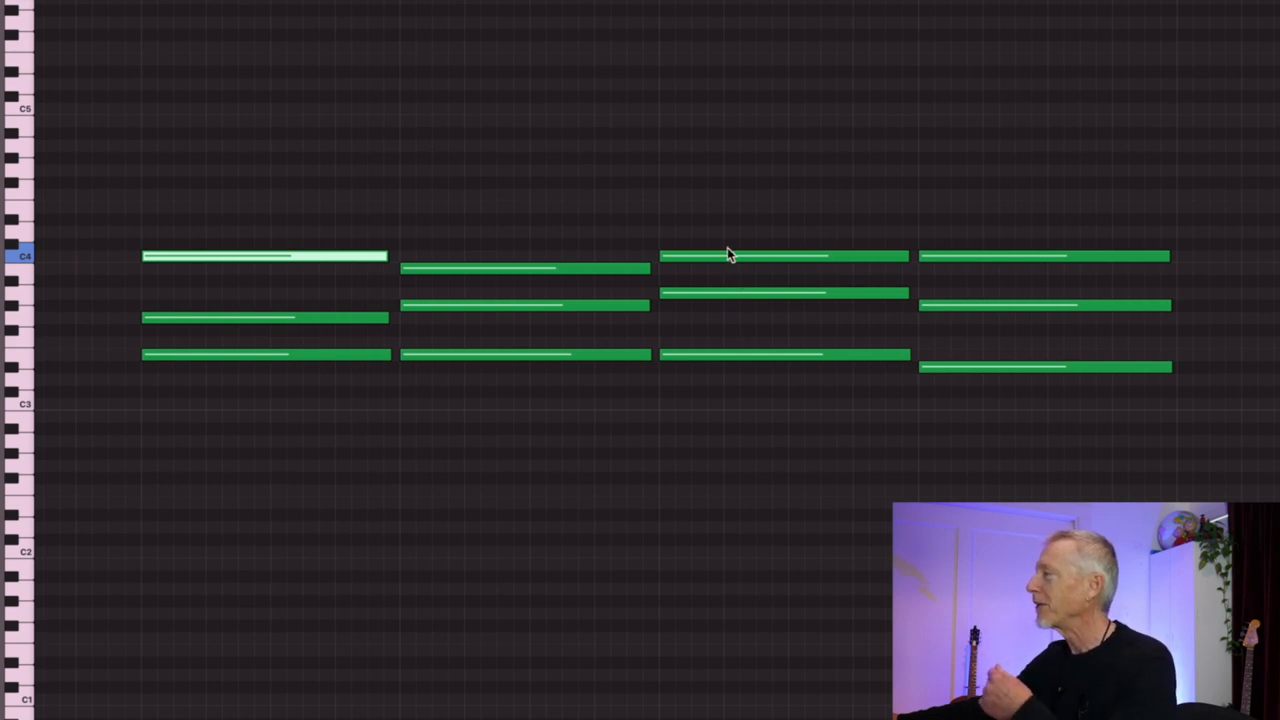
mouse_move(718, 356)
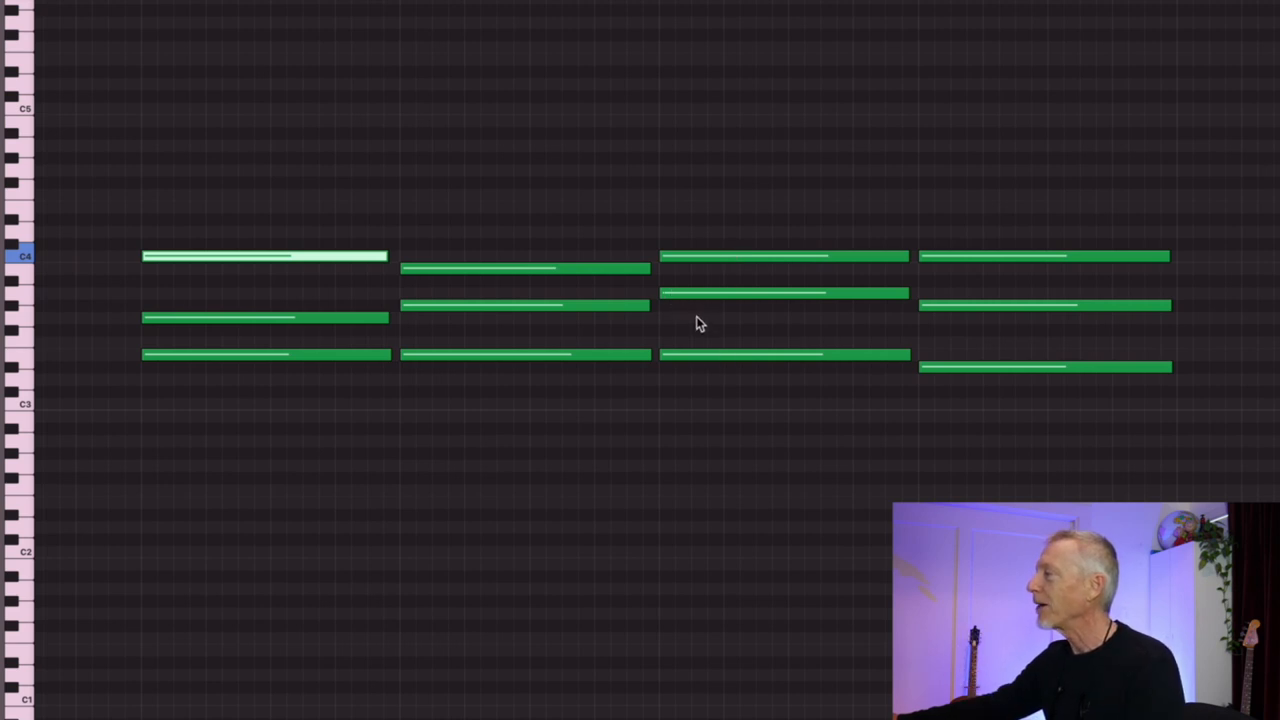
mouse_move(708, 318)
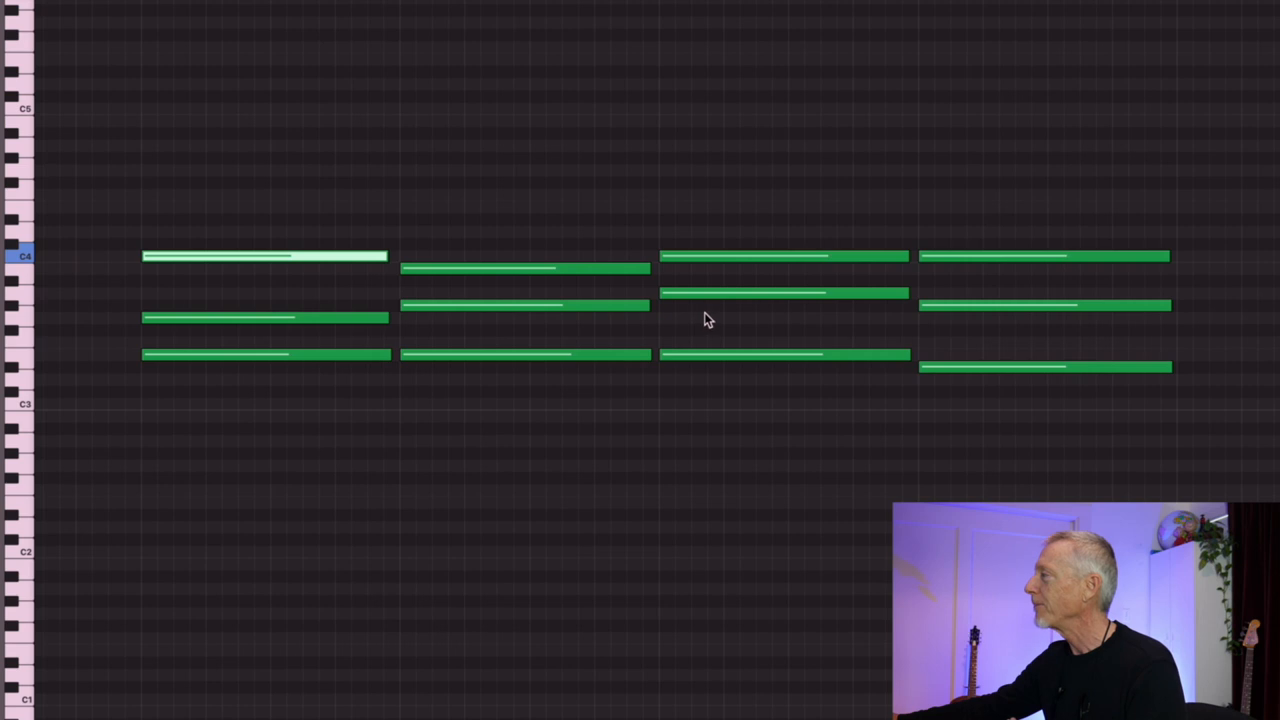
mouse_move(908, 278)
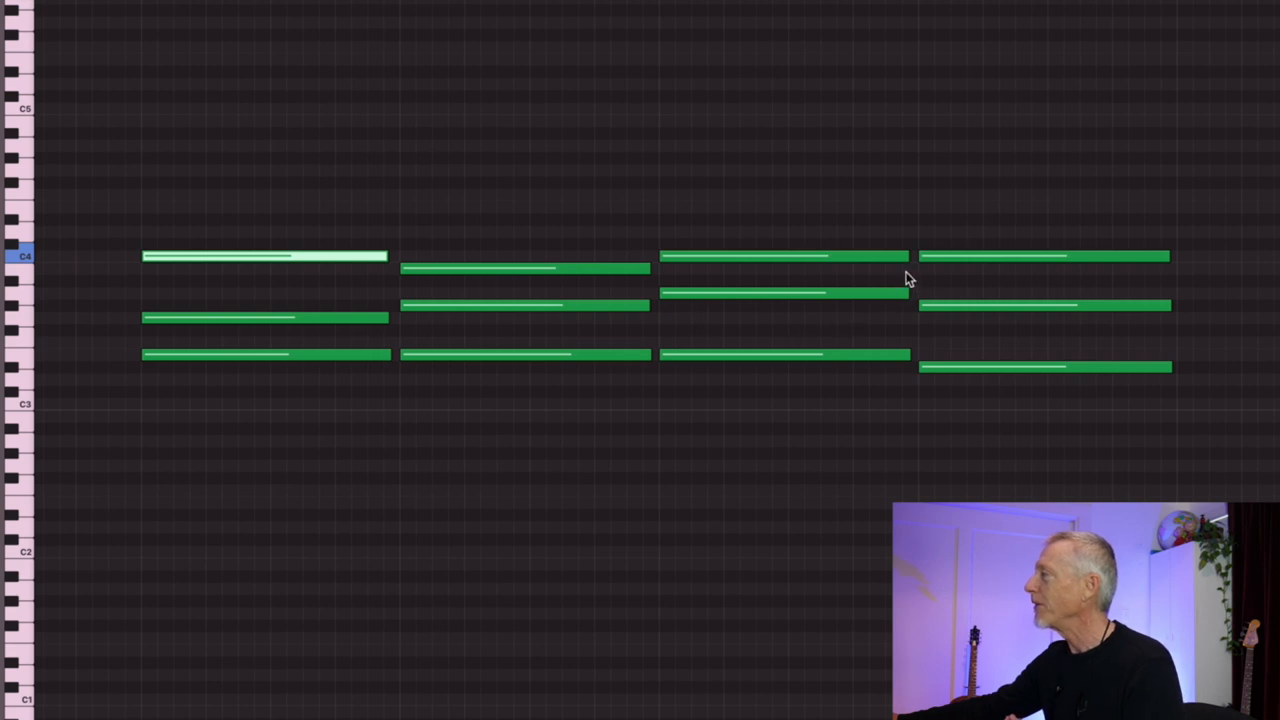
mouse_move(938, 264)
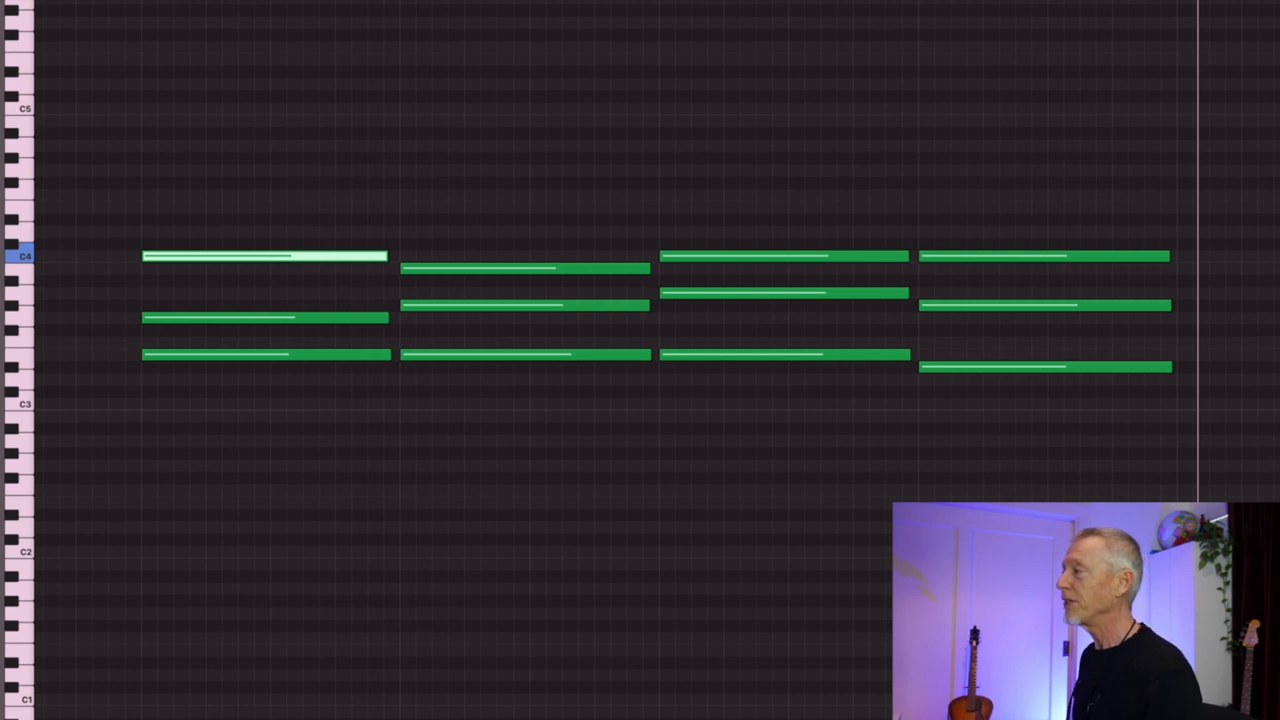
mouse_move(92, 206)
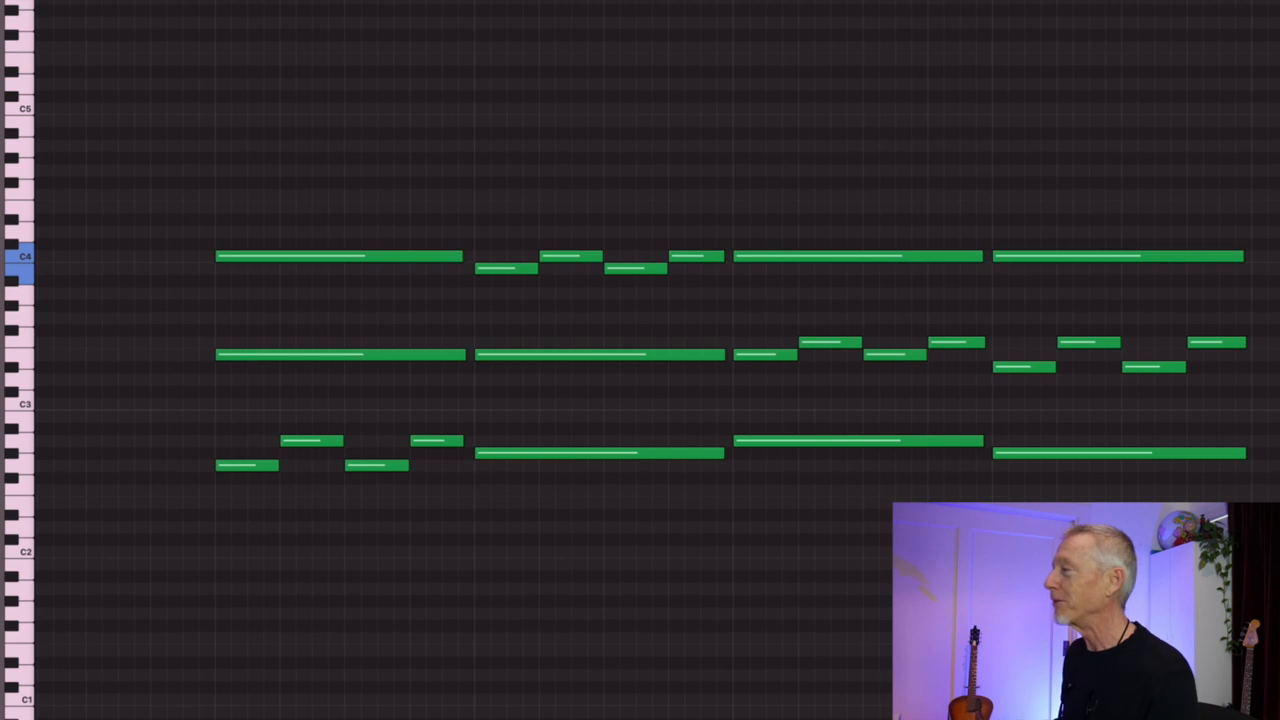
mouse_move(332, 252)
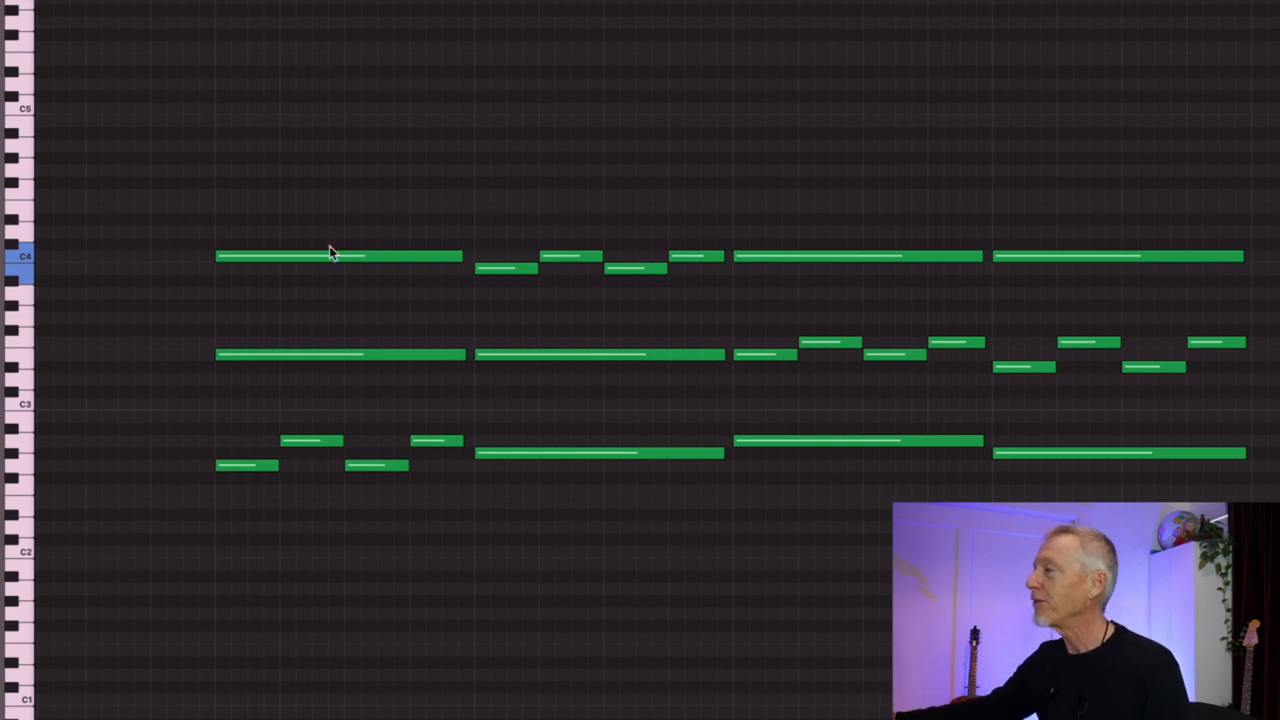
mouse_move(380, 392)
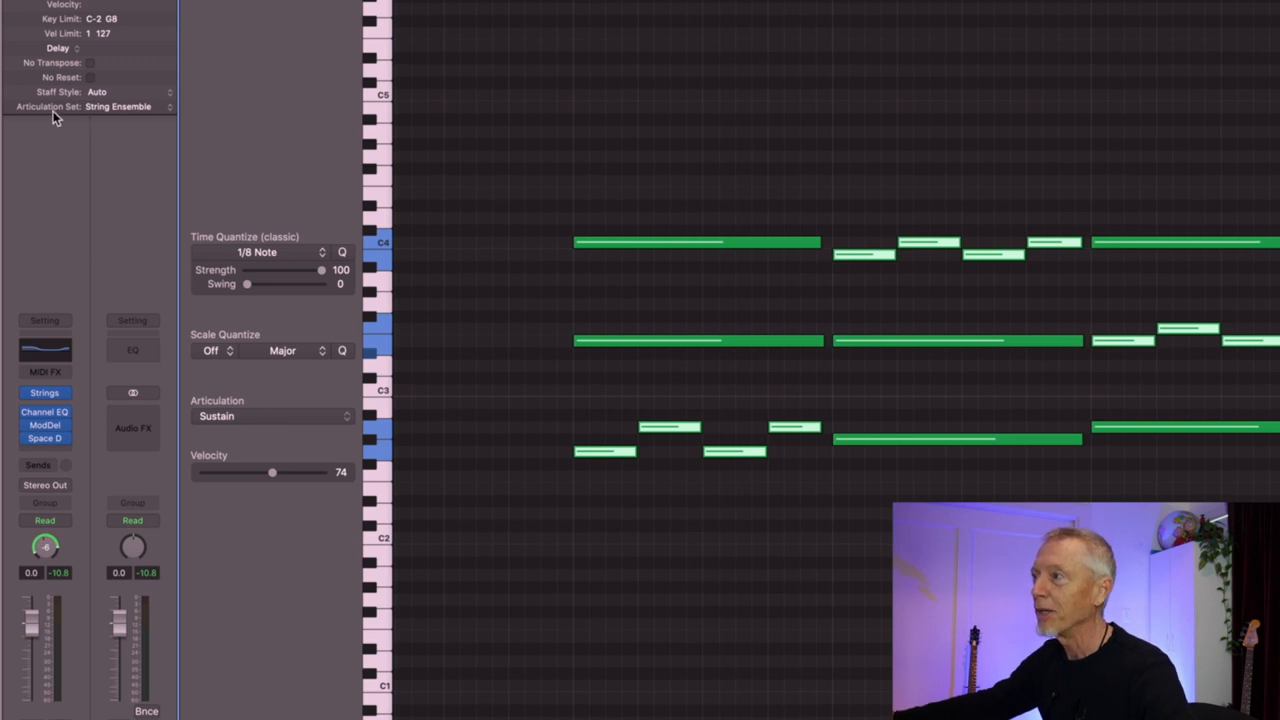
mouse_move(190, 232)
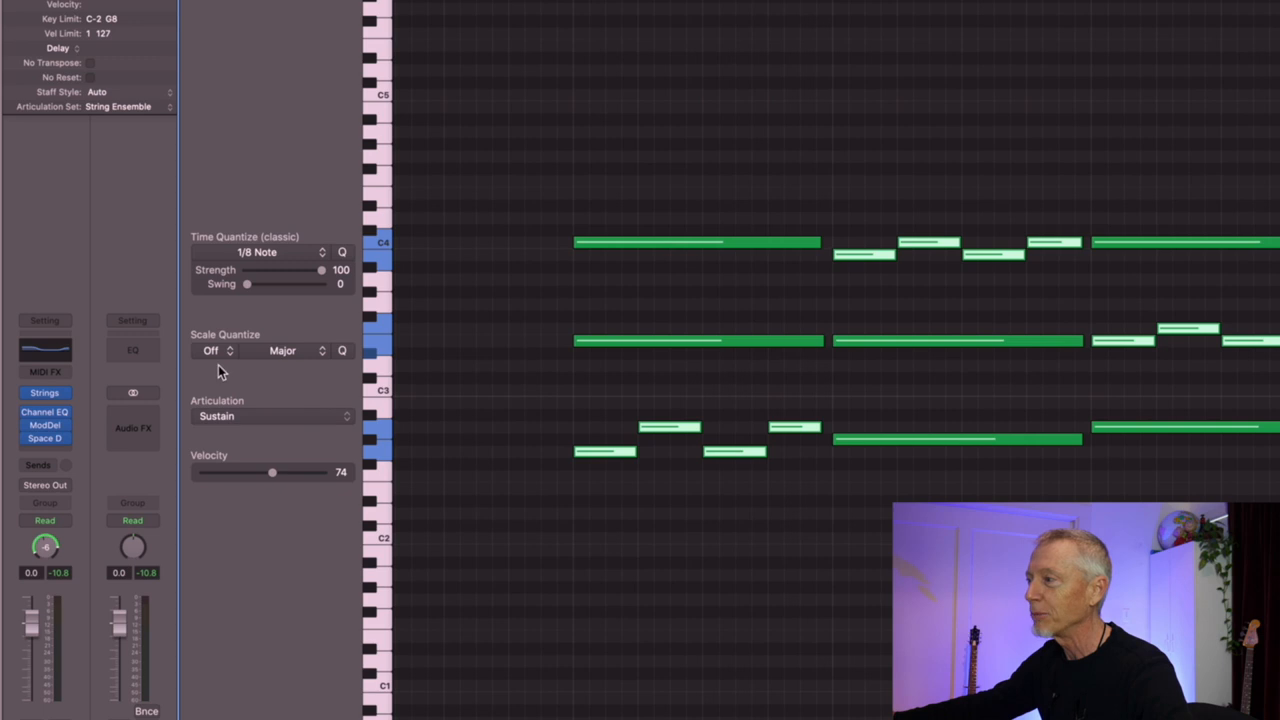
Step: Switch the selected eighth-note figures' articulation from sustain to Spiccato
click(272, 416)
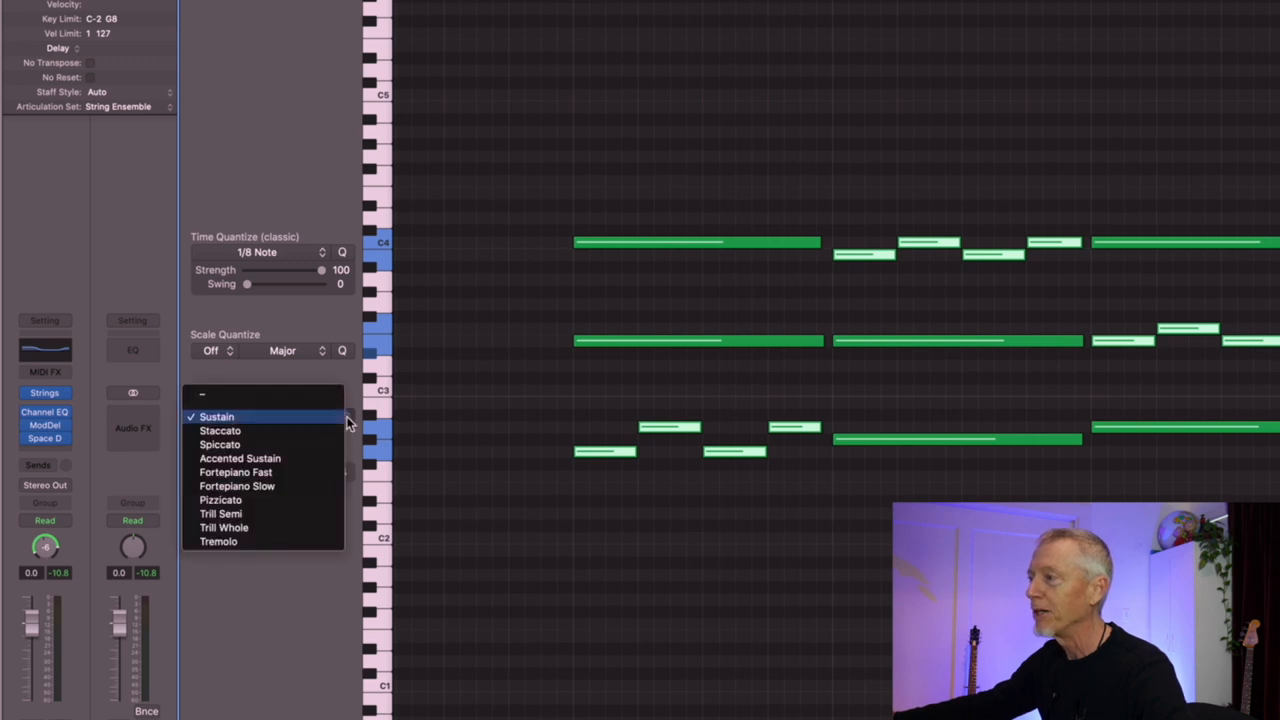
mouse_move(300, 444)
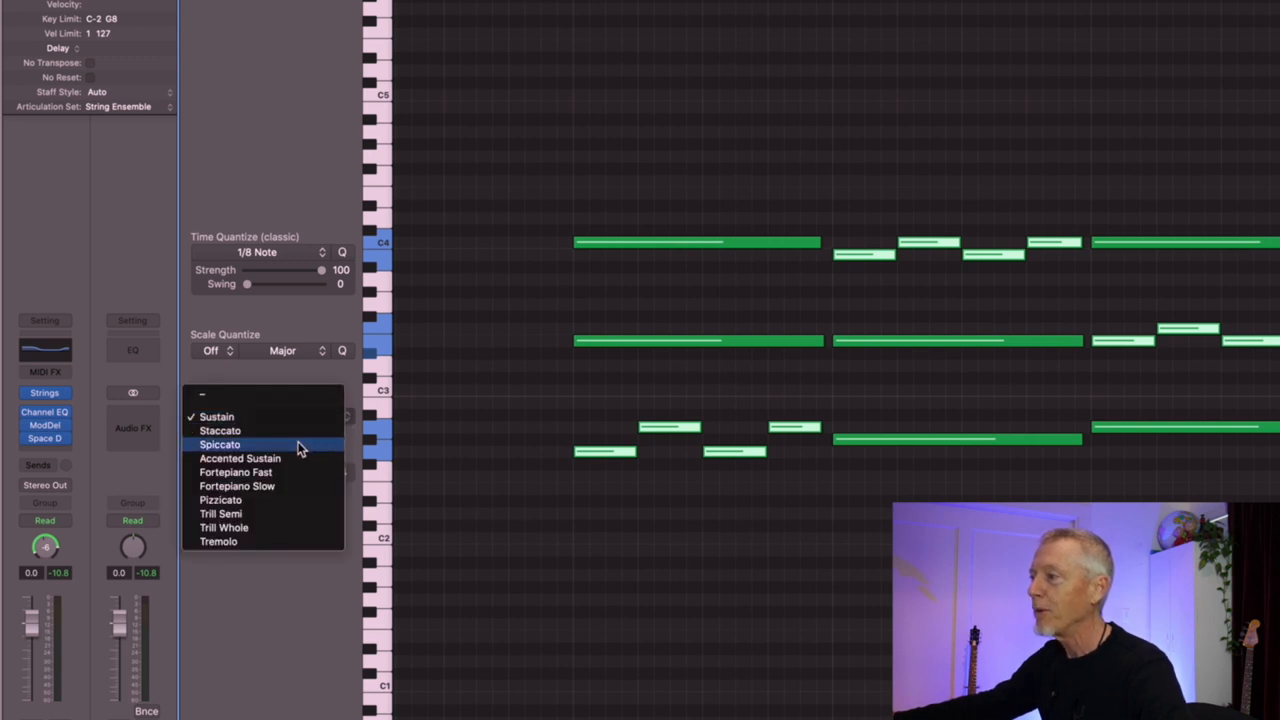
click(220, 444)
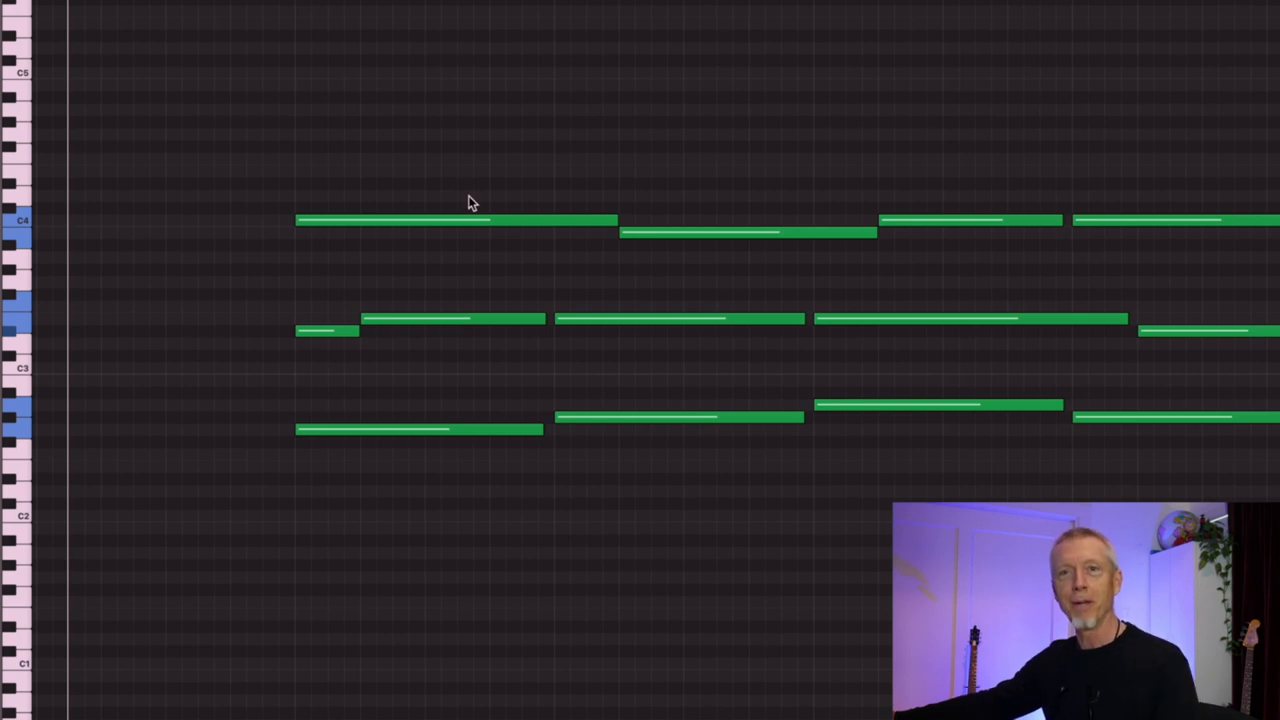
mouse_move(490, 198)
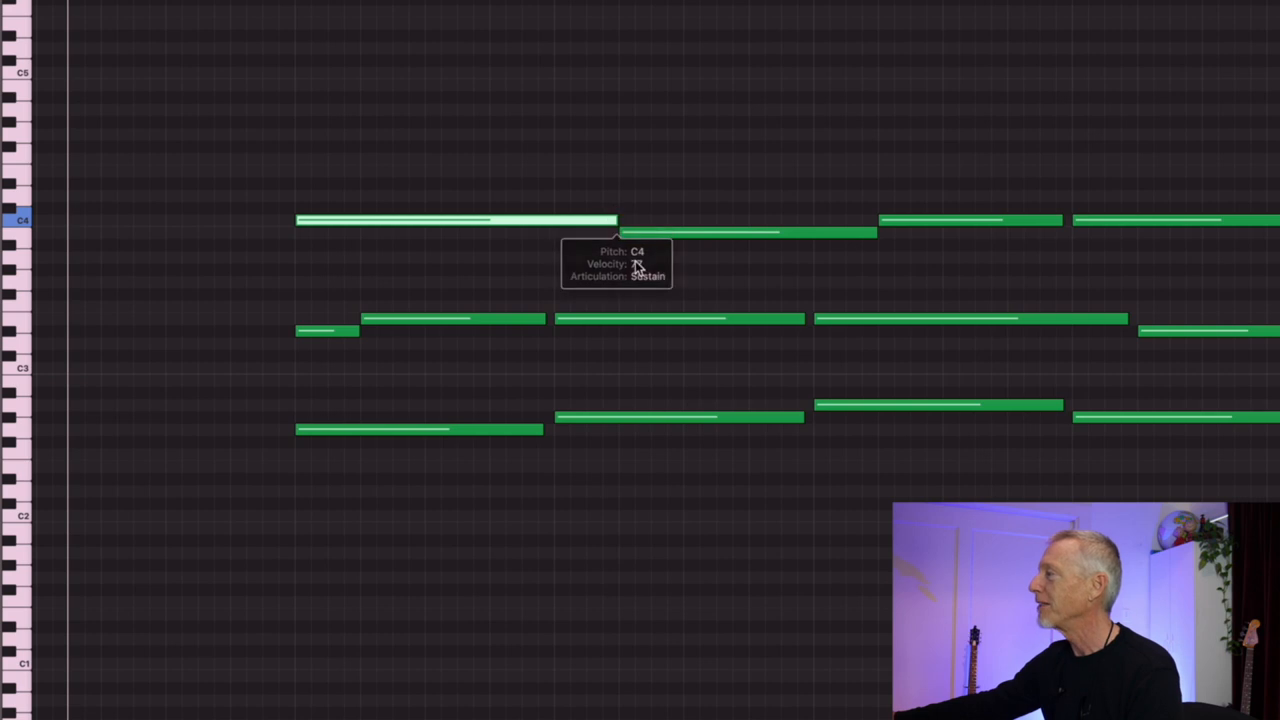
mouse_move(396, 224)
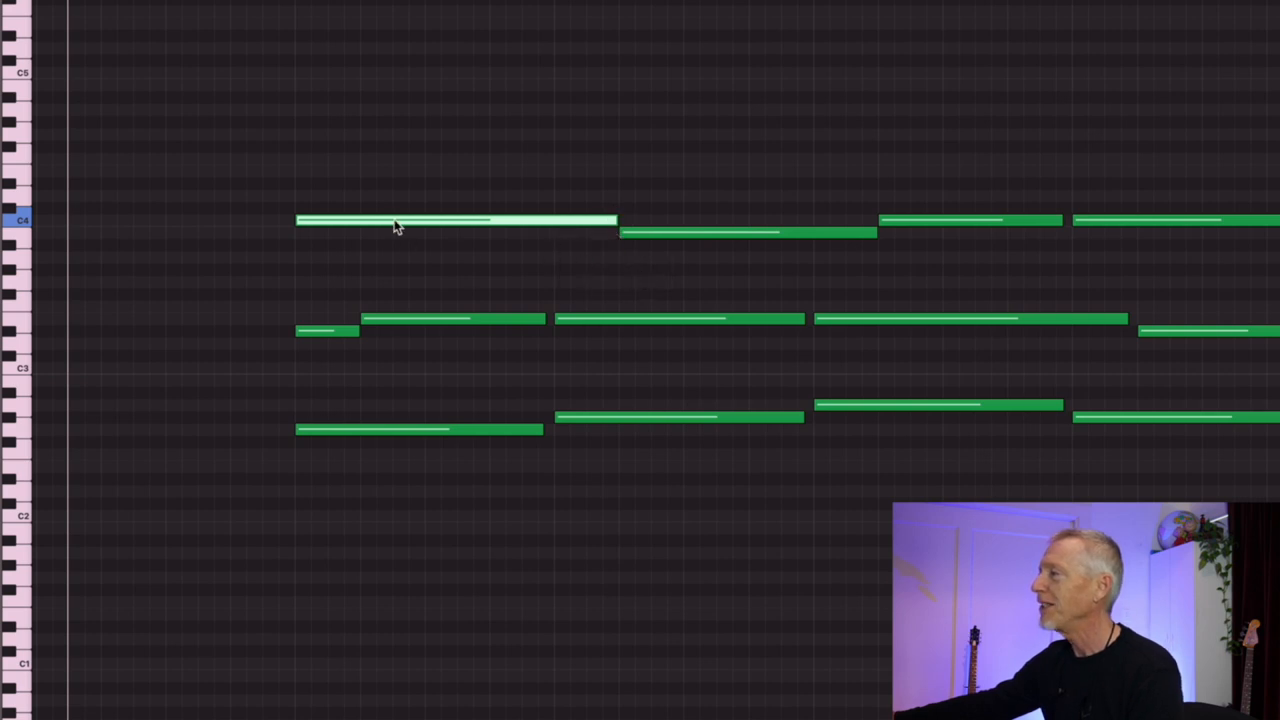
mouse_move(640, 236)
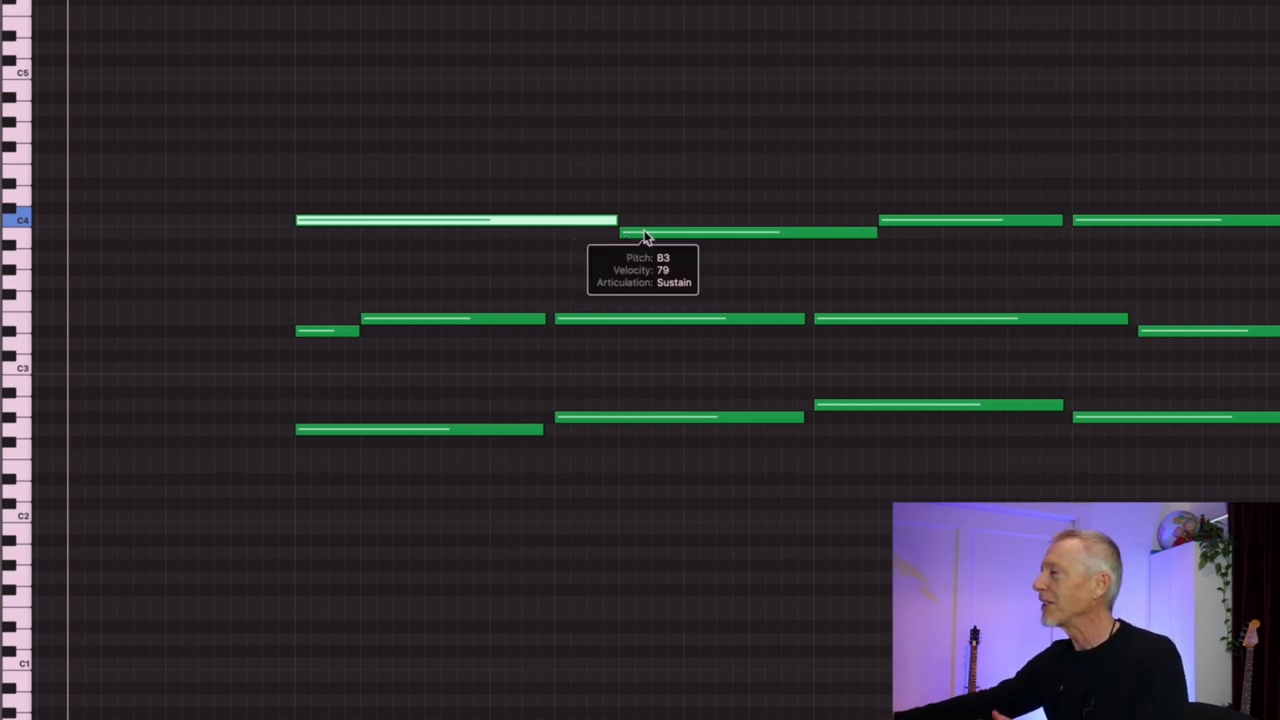
mouse_move(624, 216)
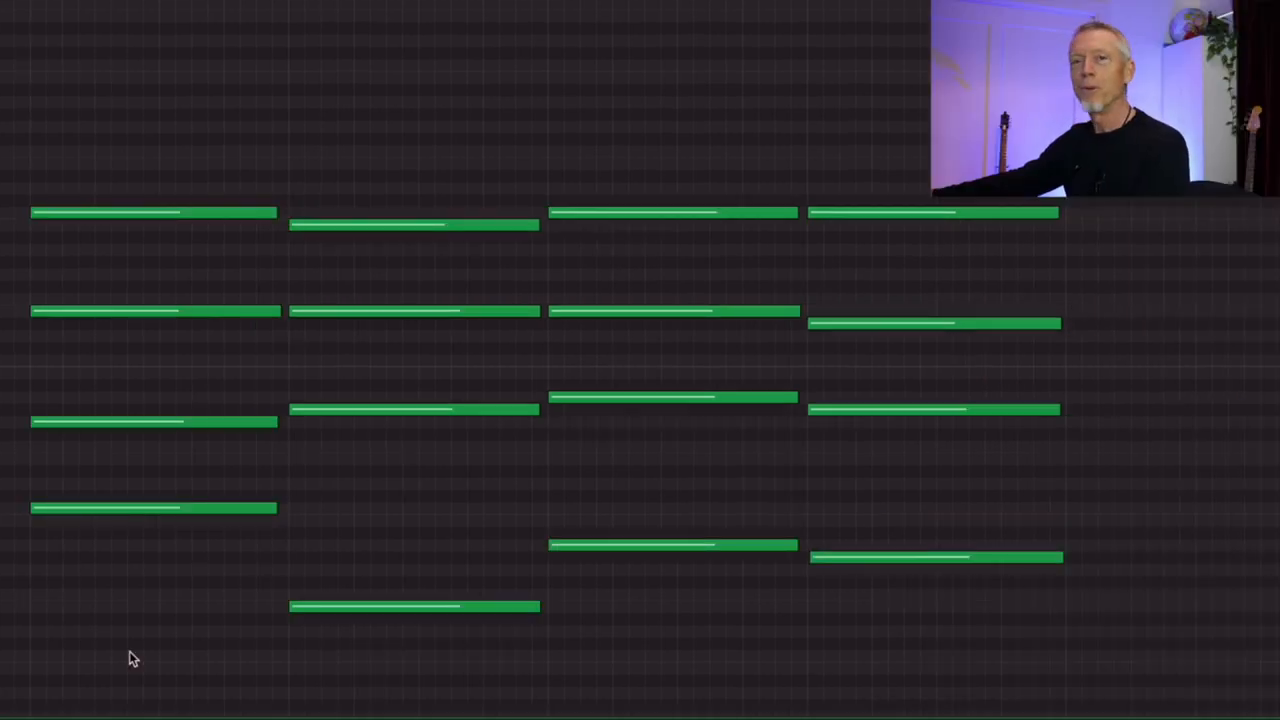
mouse_move(144, 614)
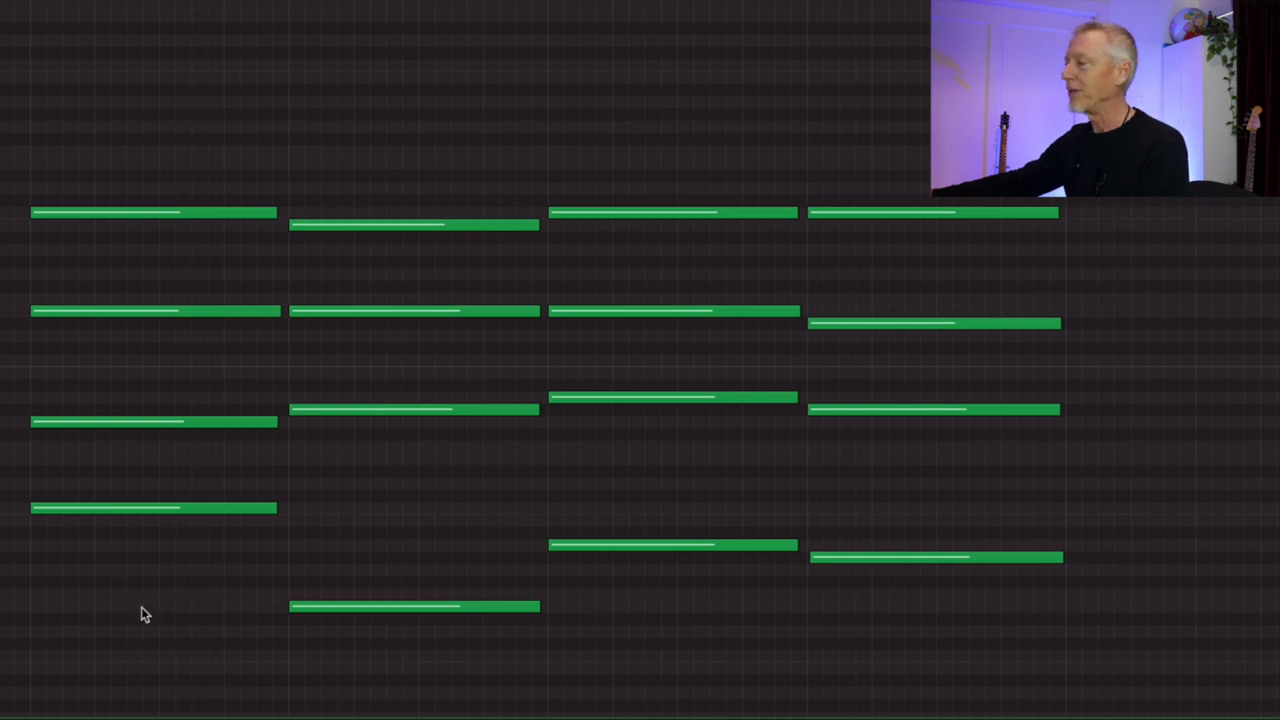
mouse_move(136, 504)
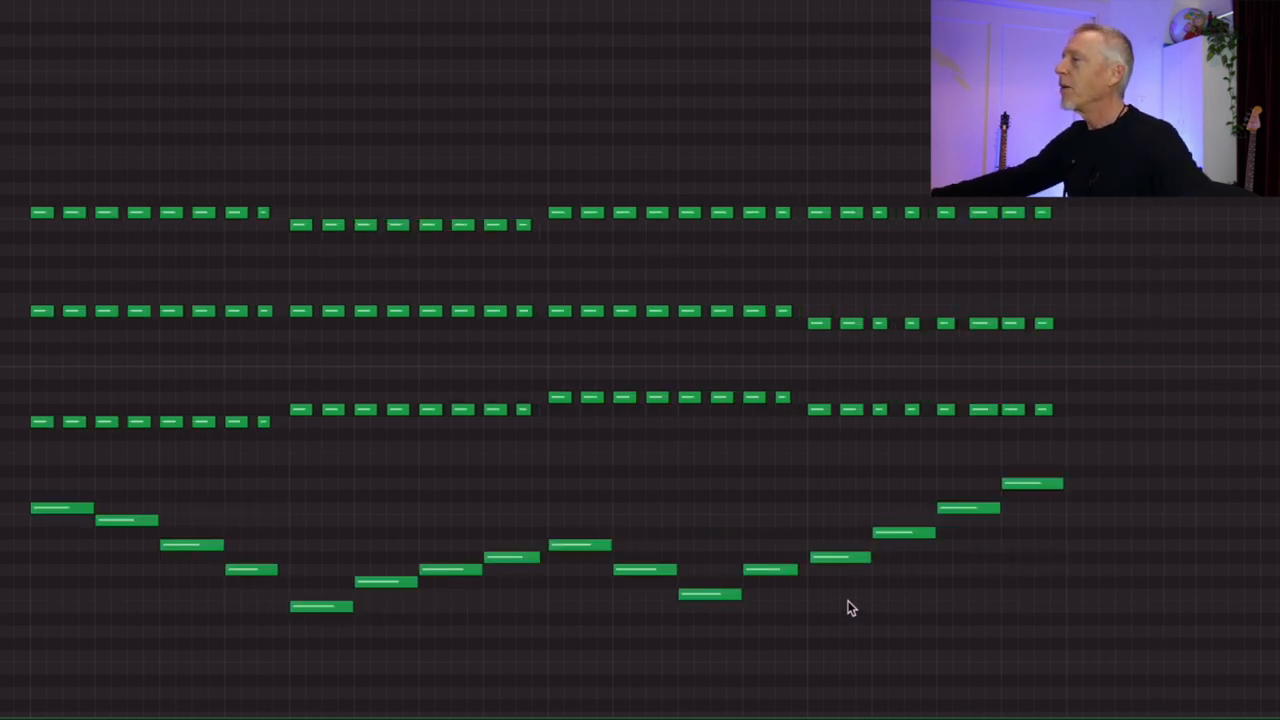
mouse_move(540, 176)
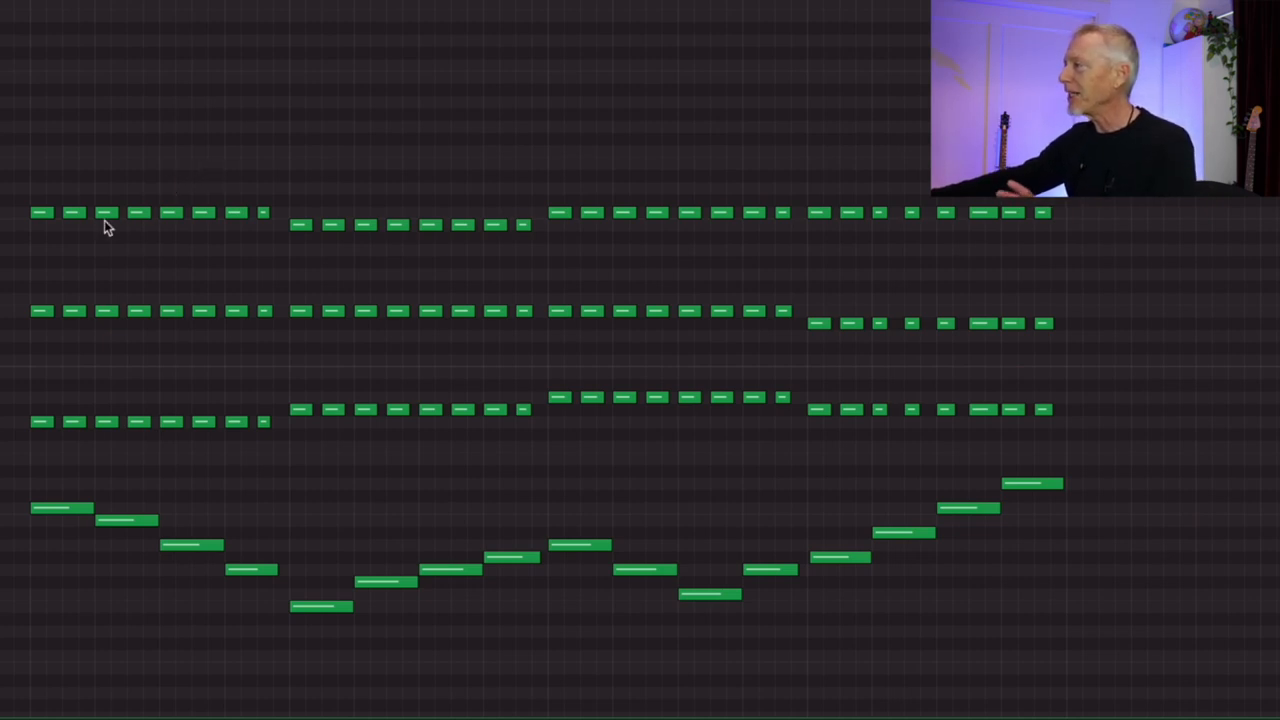
mouse_move(148, 224)
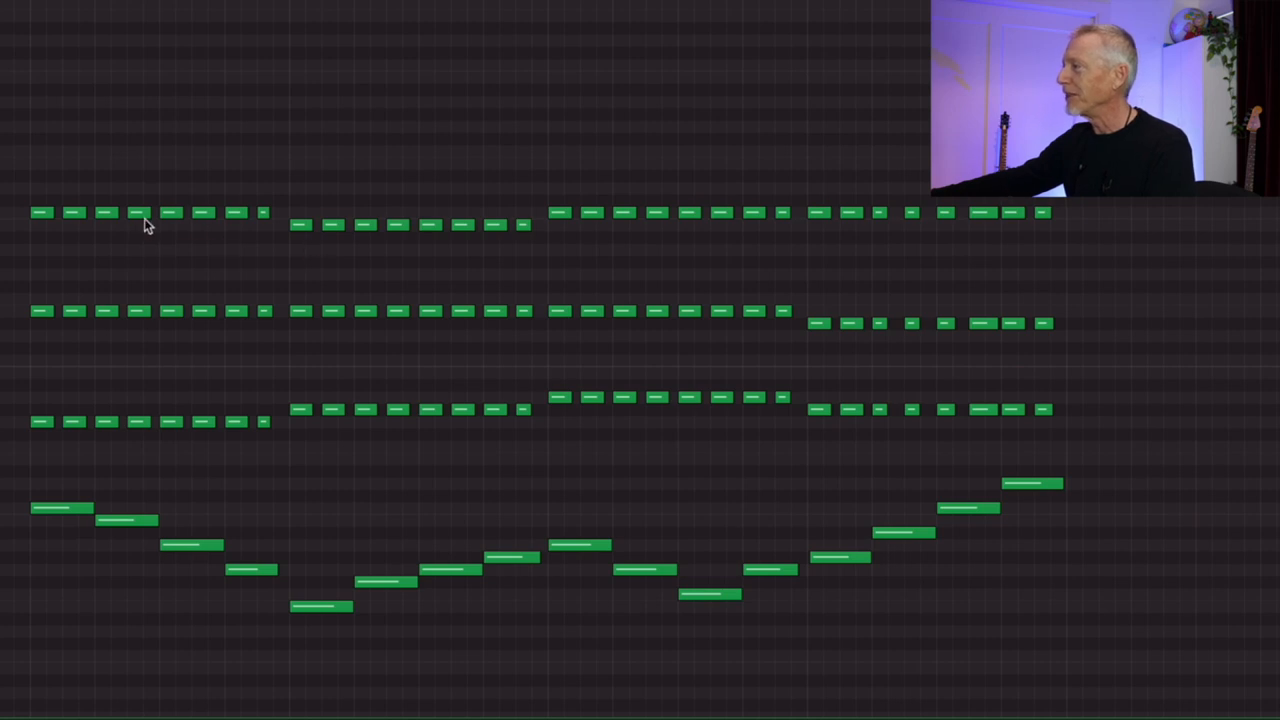
mouse_move(68, 176)
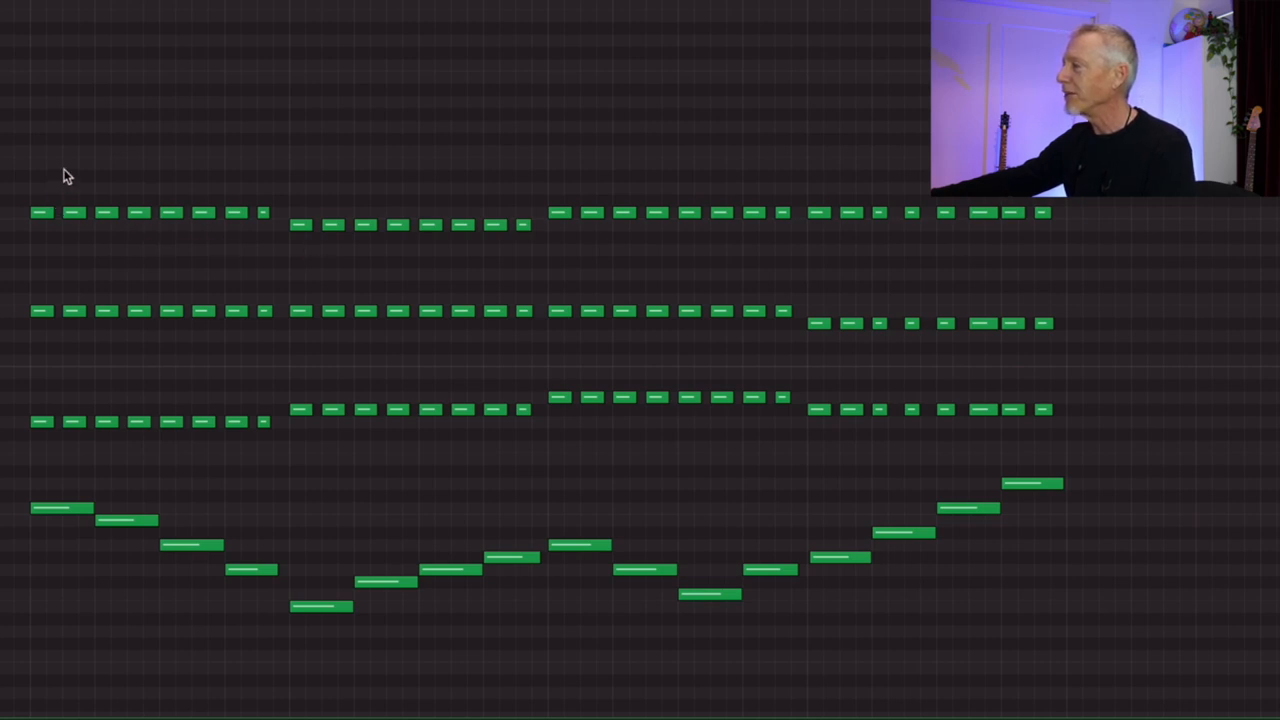
mouse_move(70, 524)
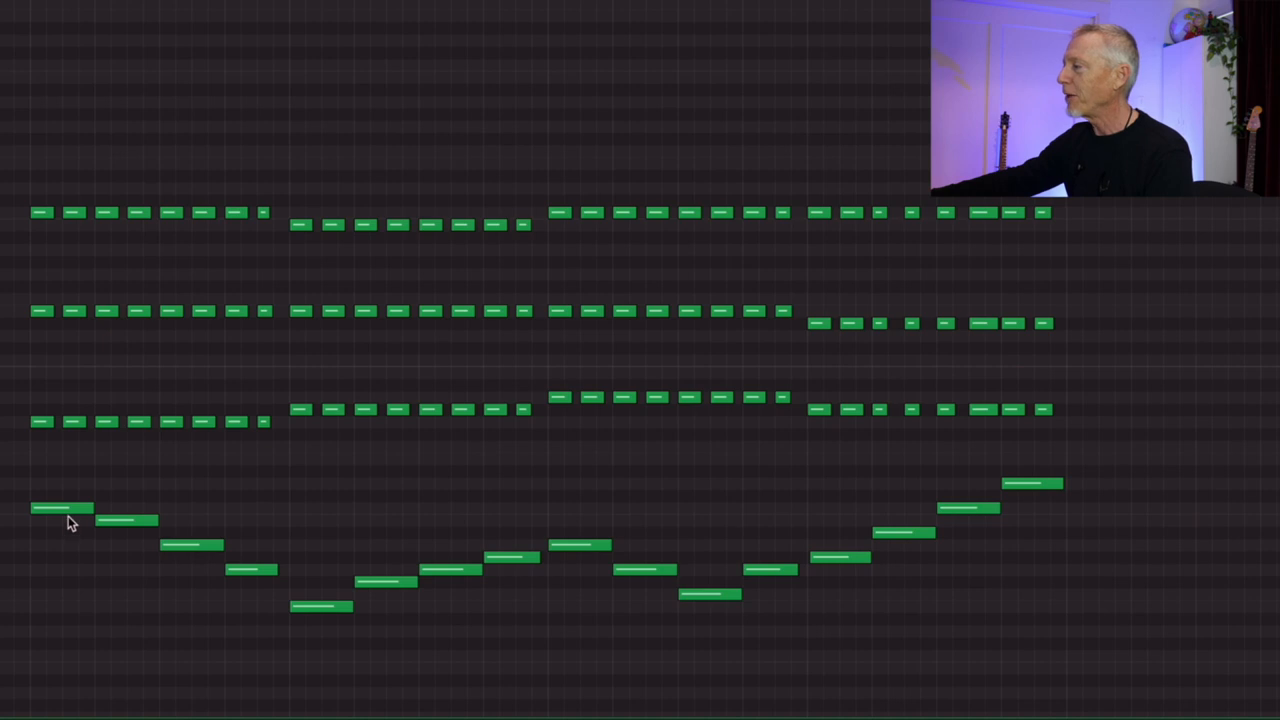
mouse_move(196, 552)
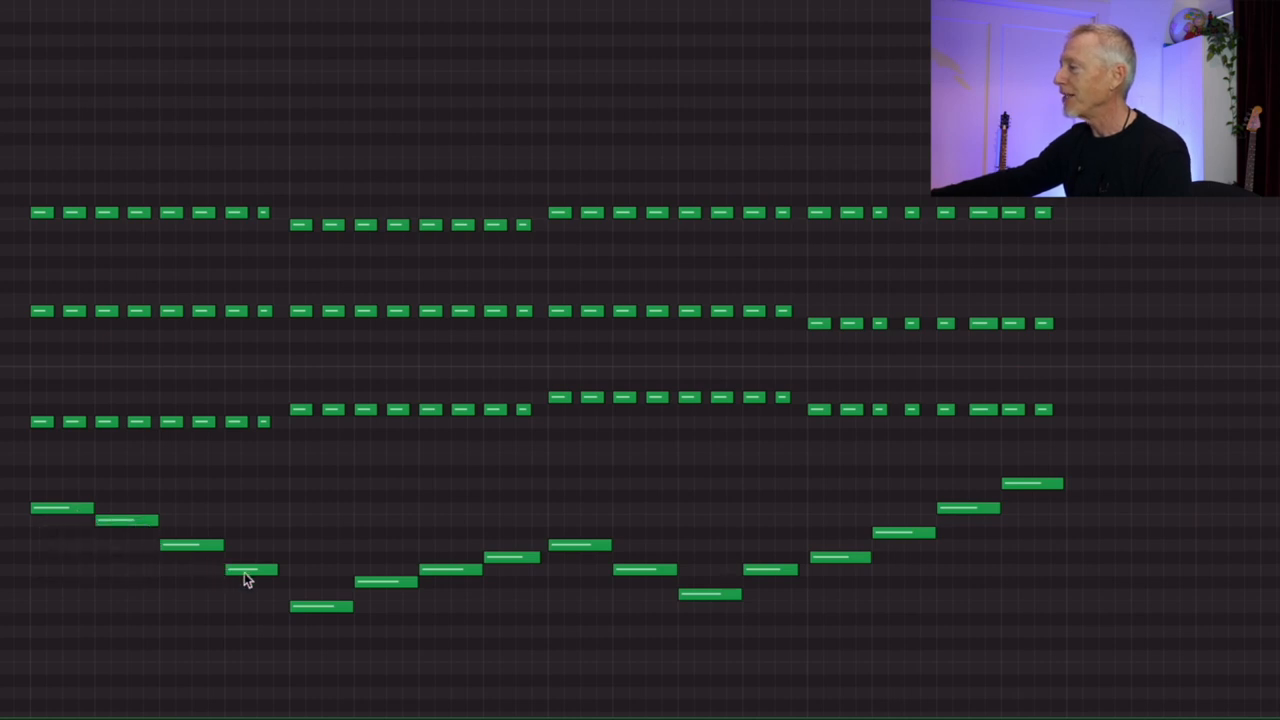
mouse_move(248, 576)
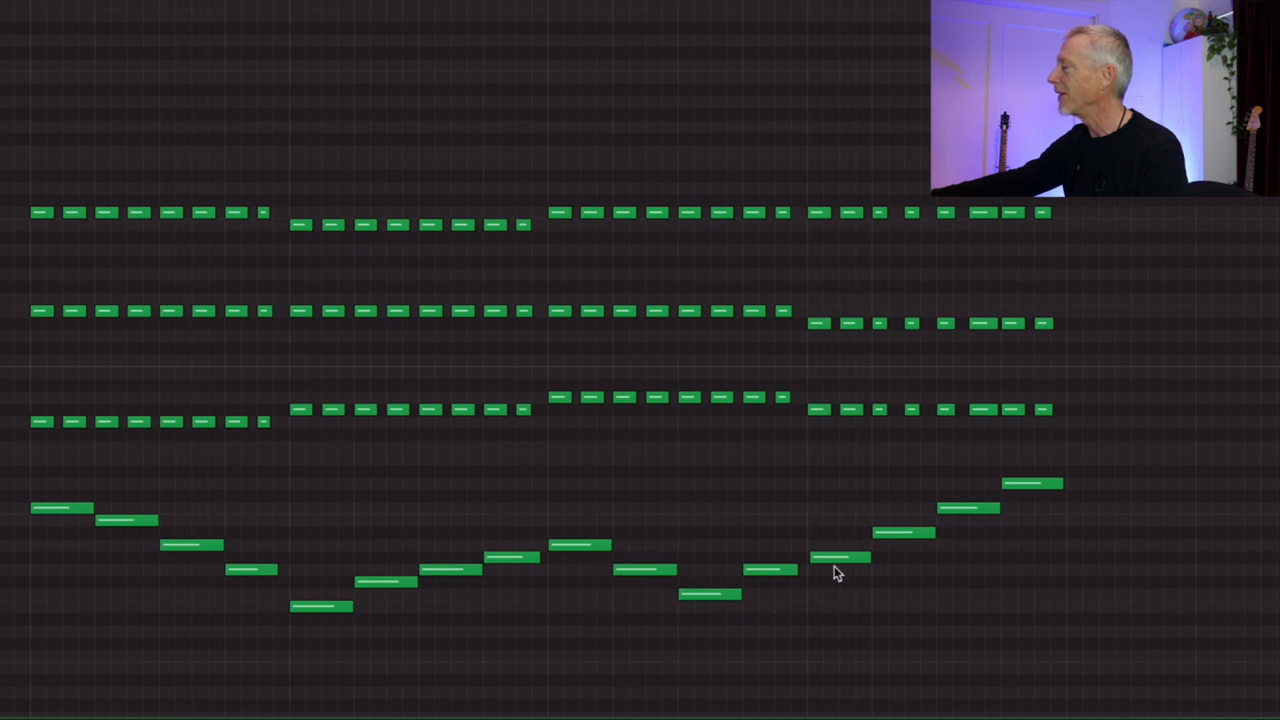
mouse_move(844, 558)
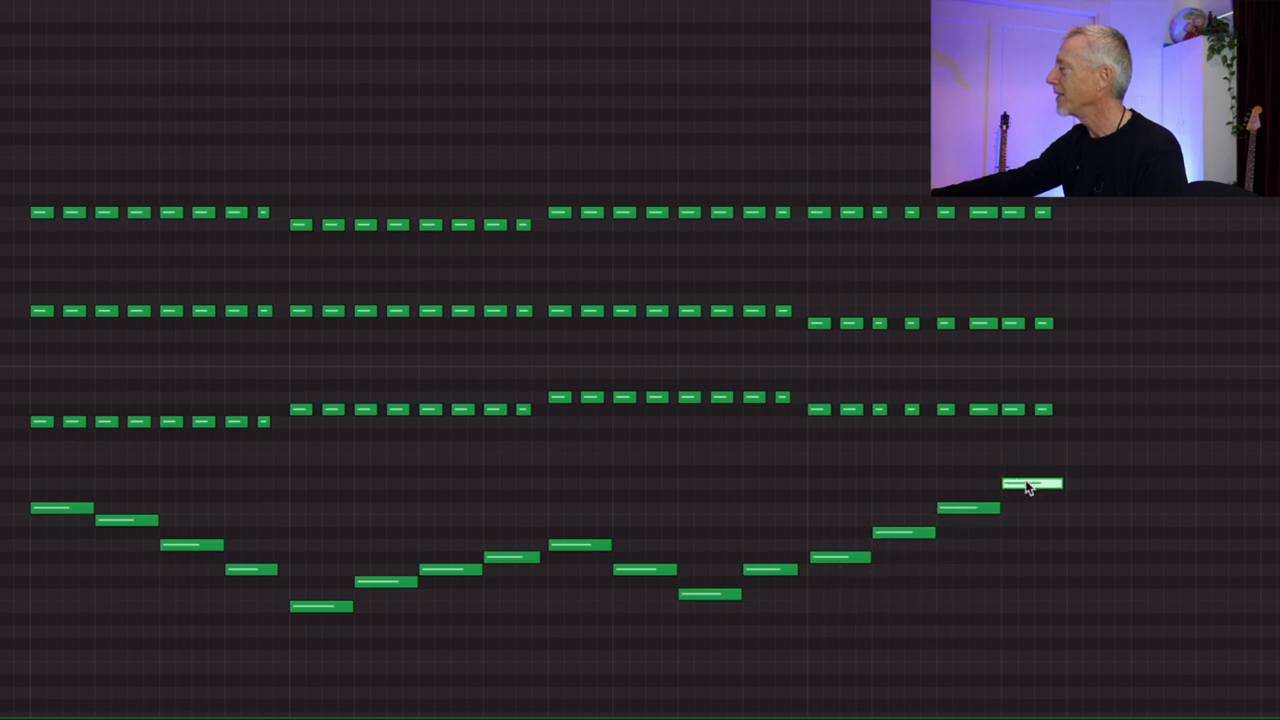
mouse_move(148, 100)
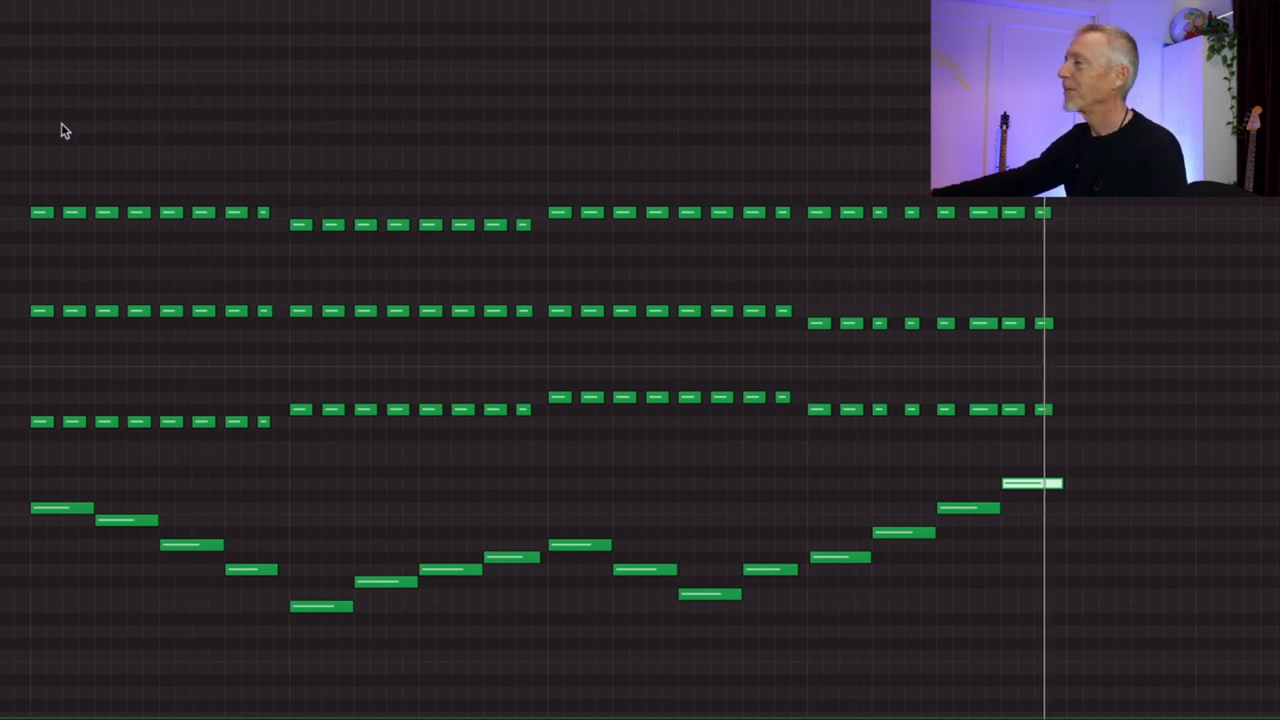
mouse_move(28, 194)
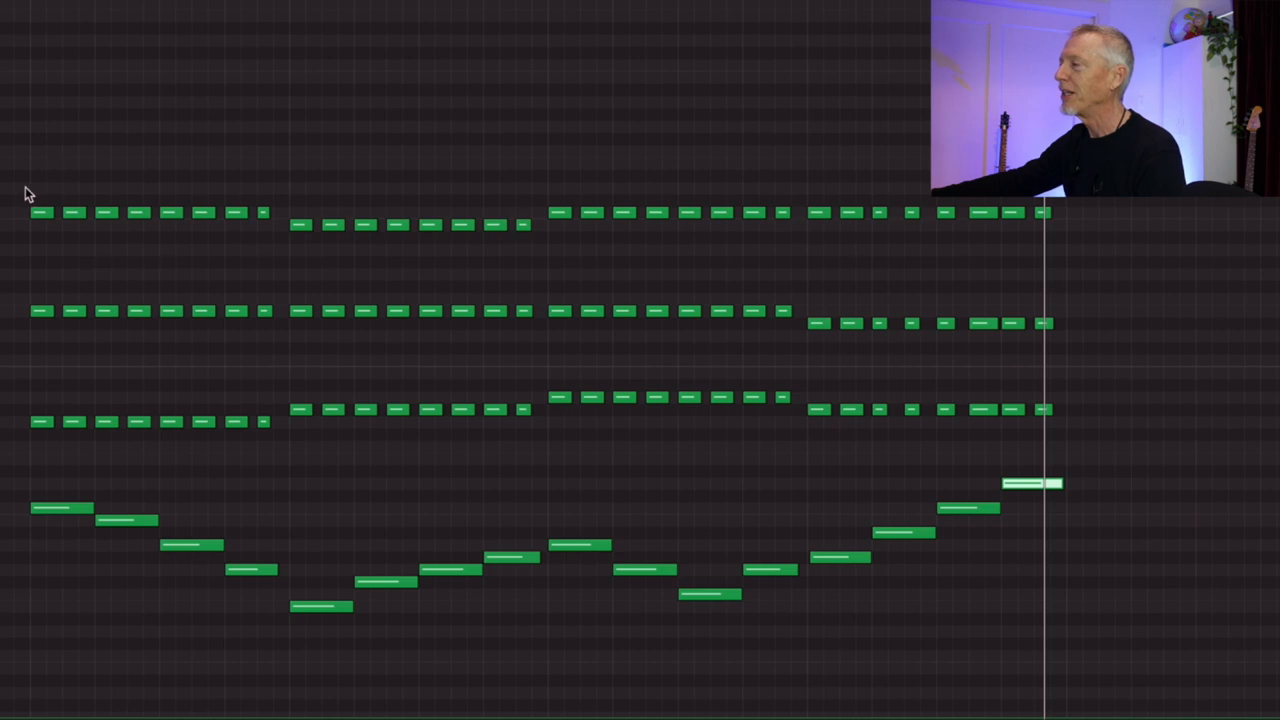
mouse_move(208, 442)
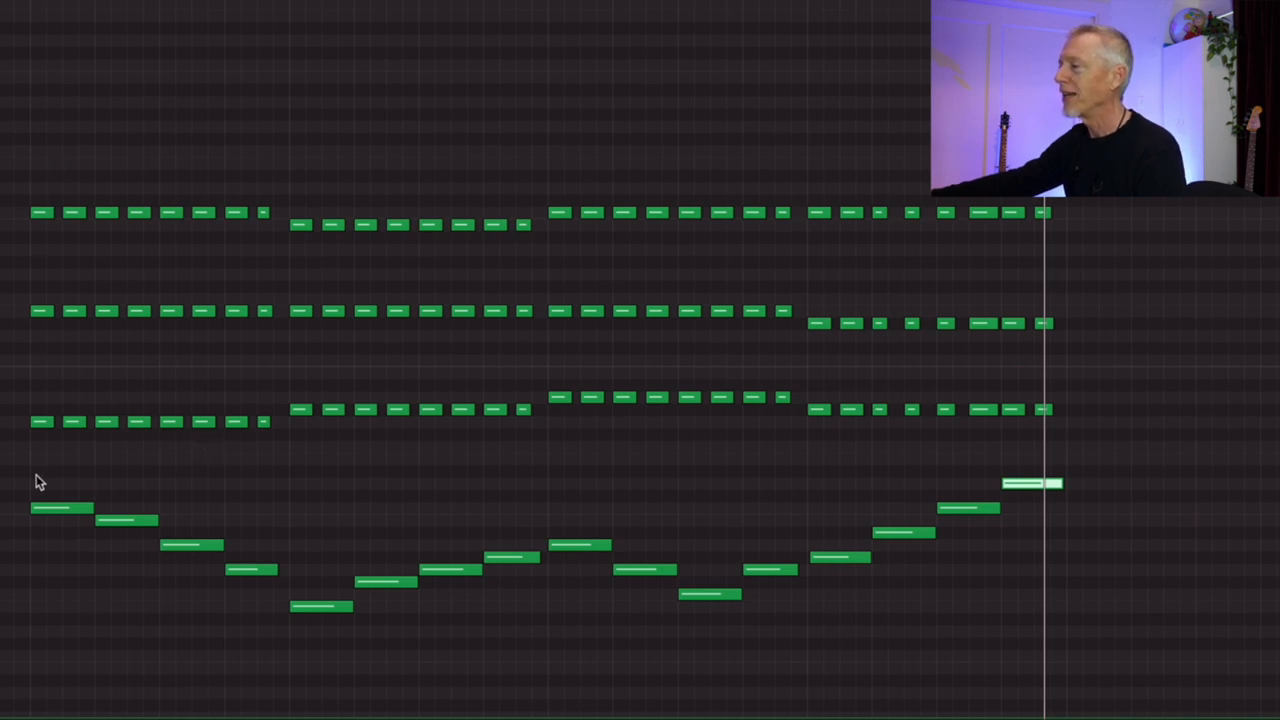
mouse_move(852, 306)
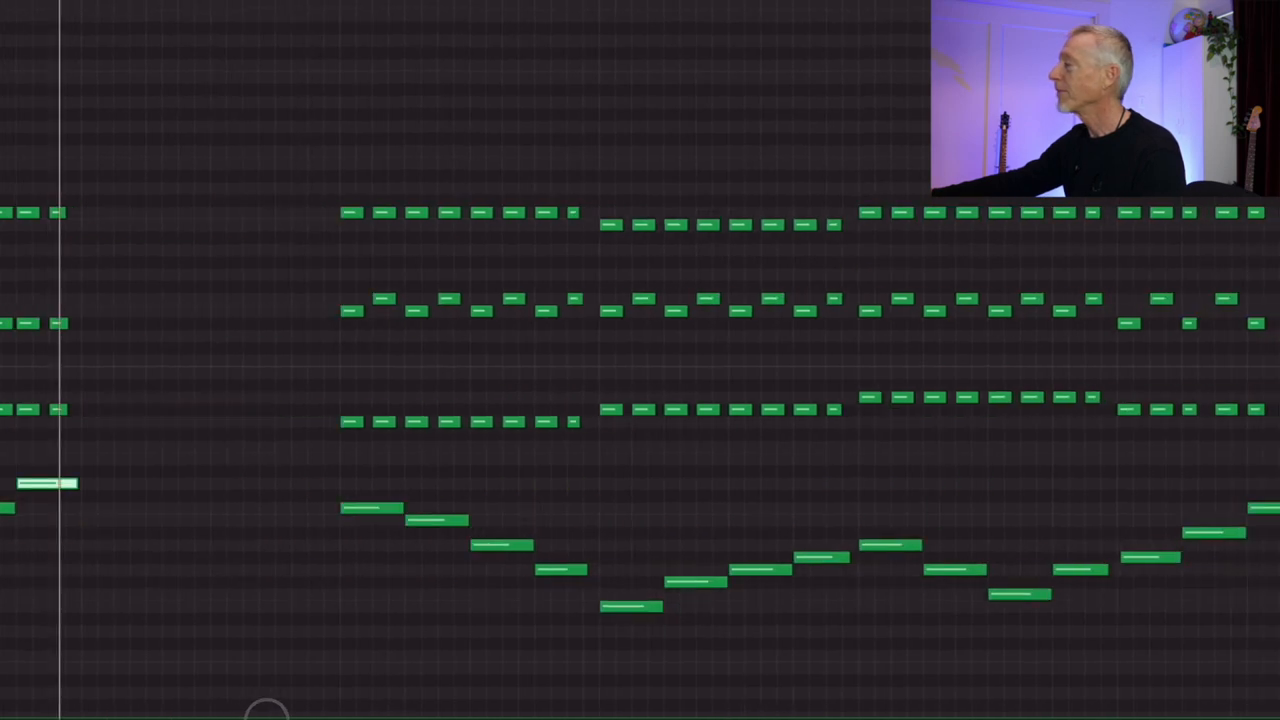
Step: Scroll the piano roll right to review the middle voice across the progression
scroll(right, 3)
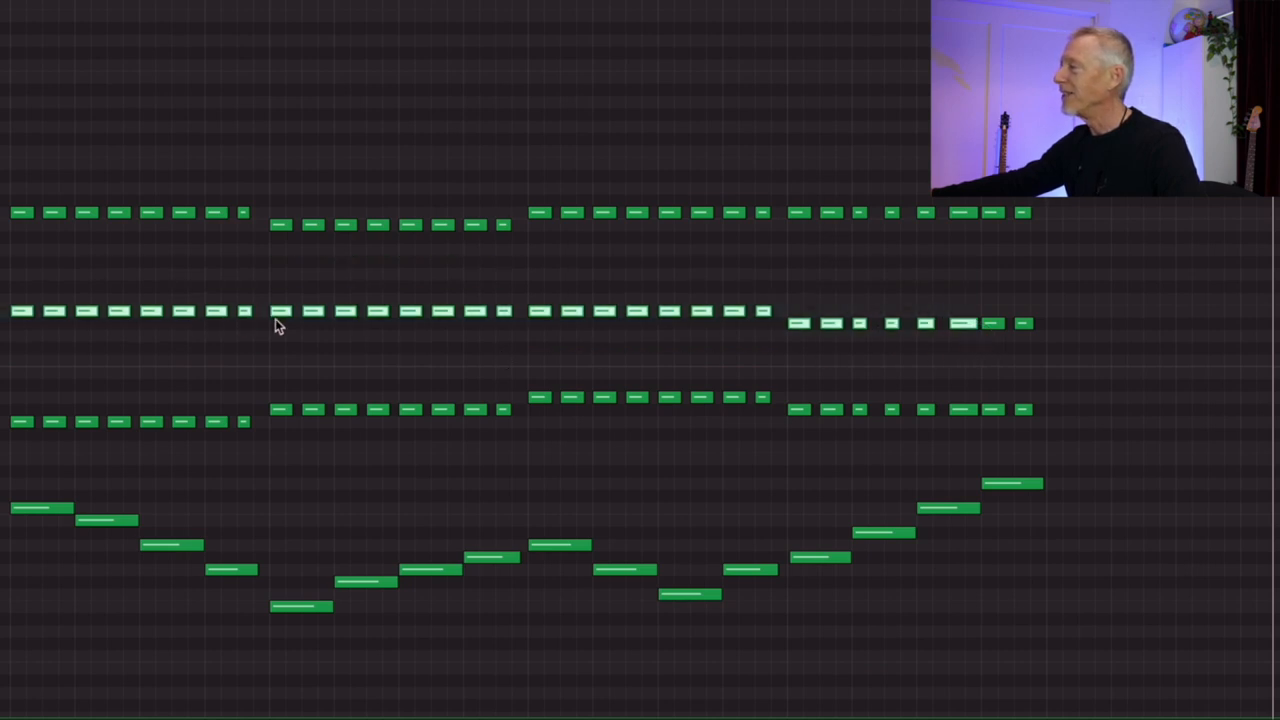
mouse_move(990, 324)
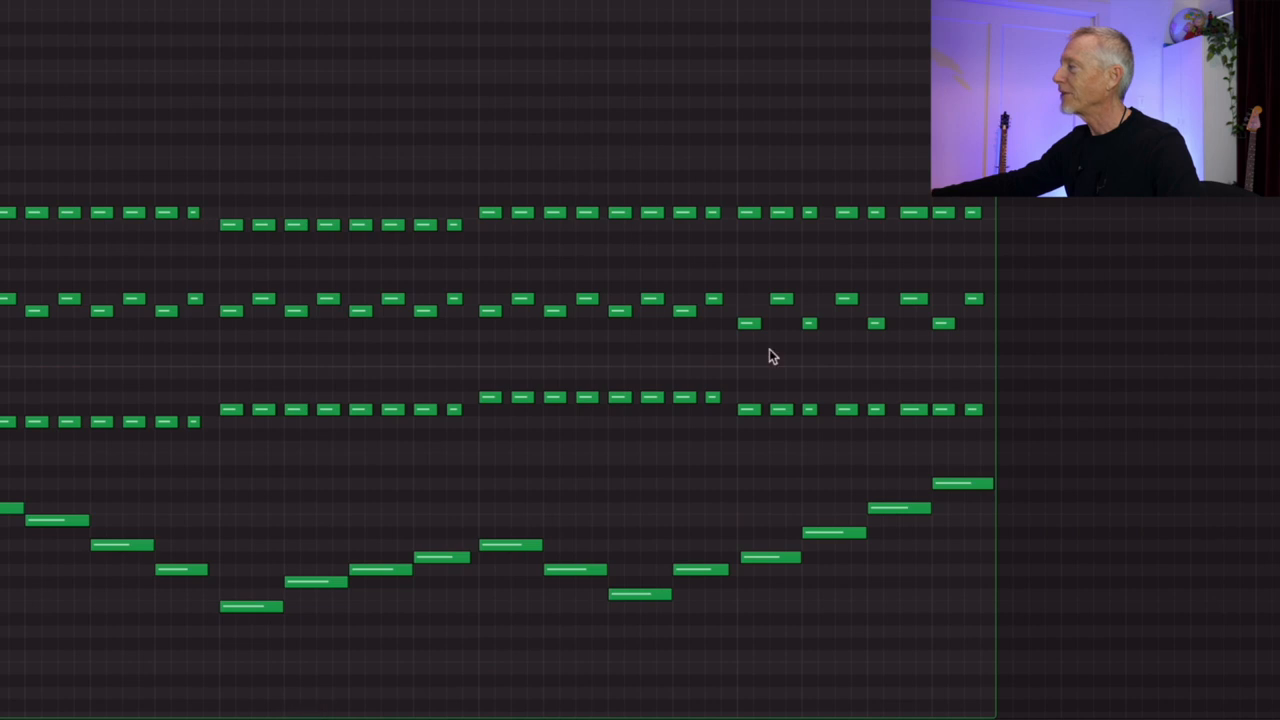
mouse_move(28, 36)
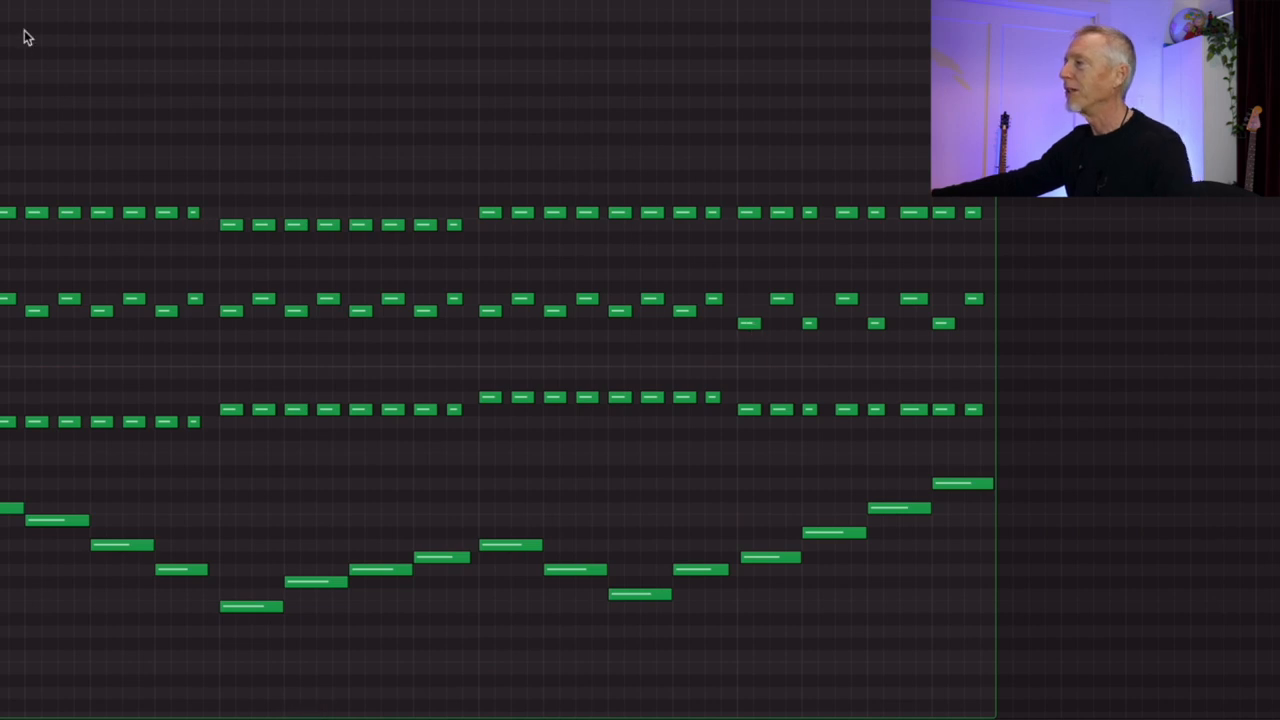